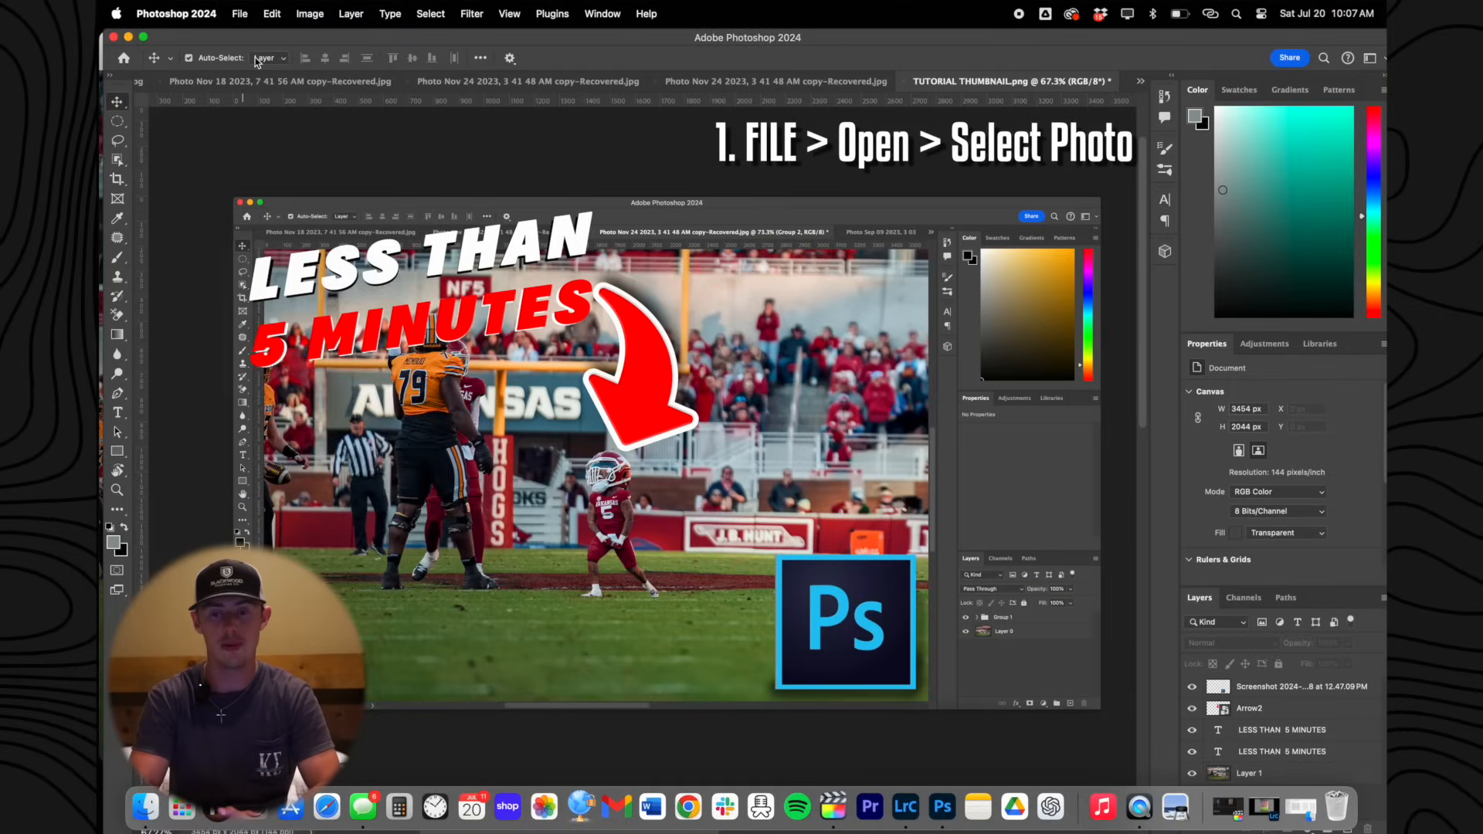
# Open the November stadium football photo.
pyautogui.click(239, 13)
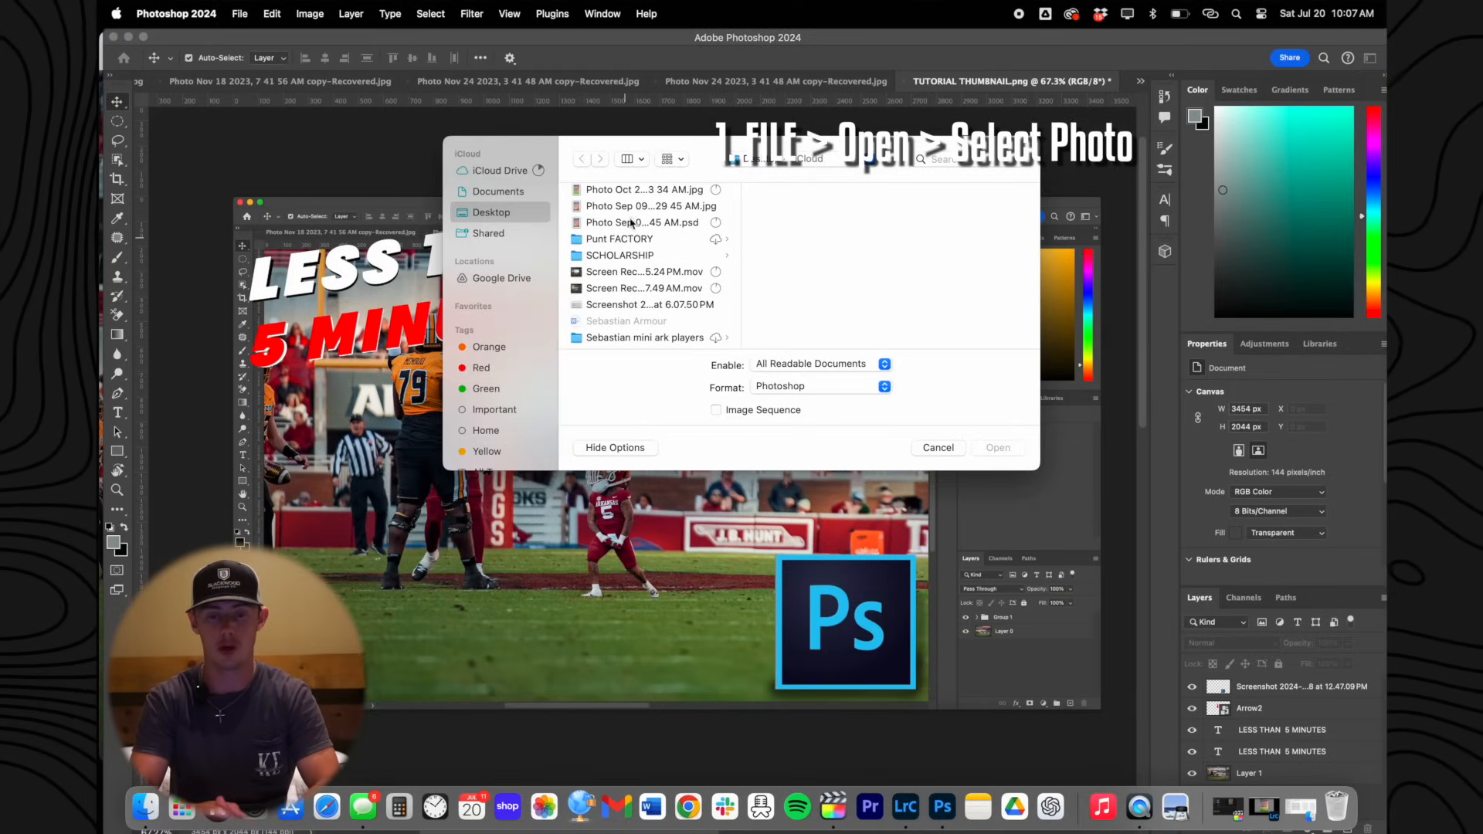
pyautogui.click(644, 245)
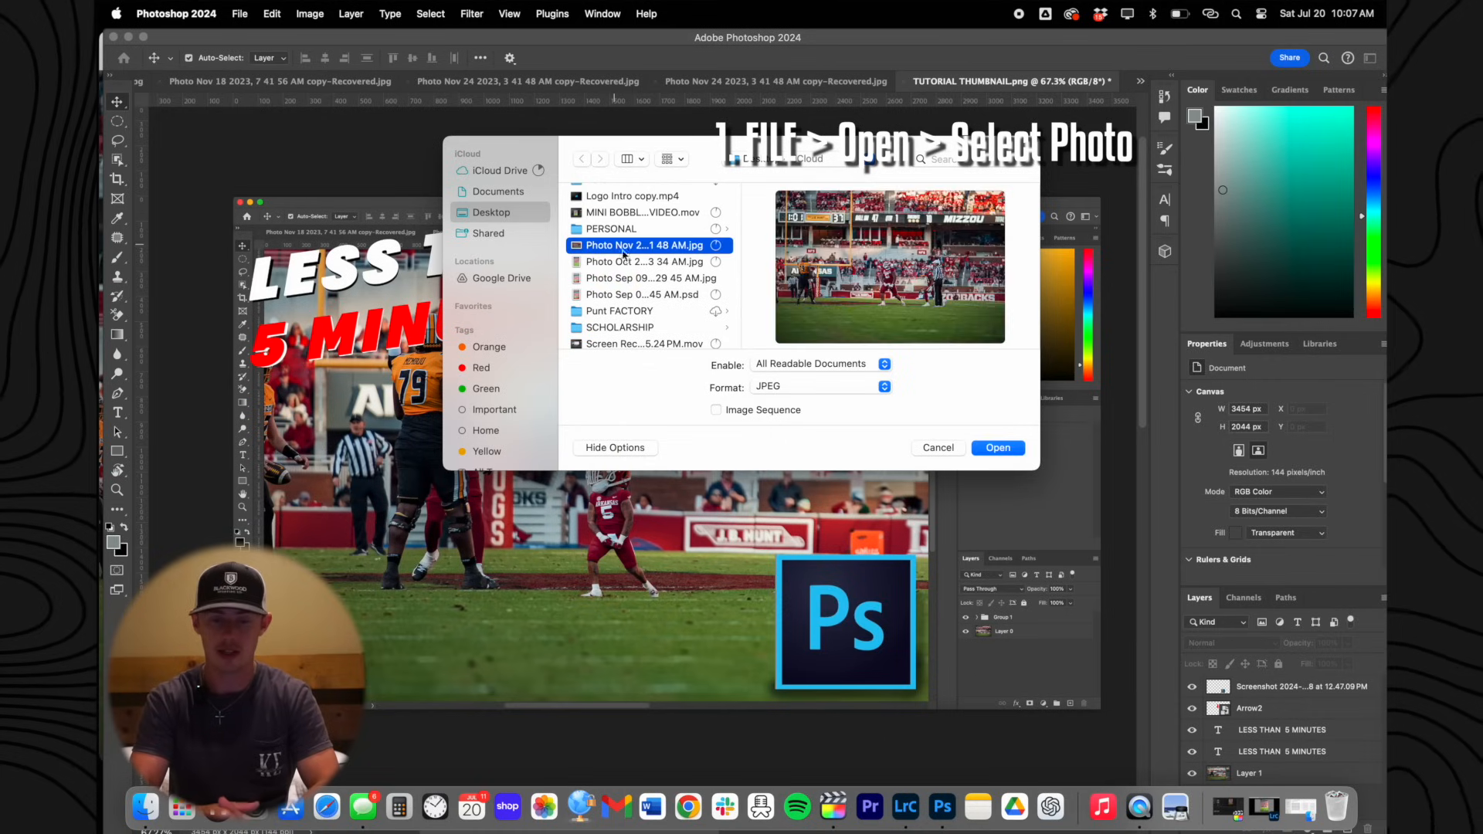
pyautogui.click(997, 447)
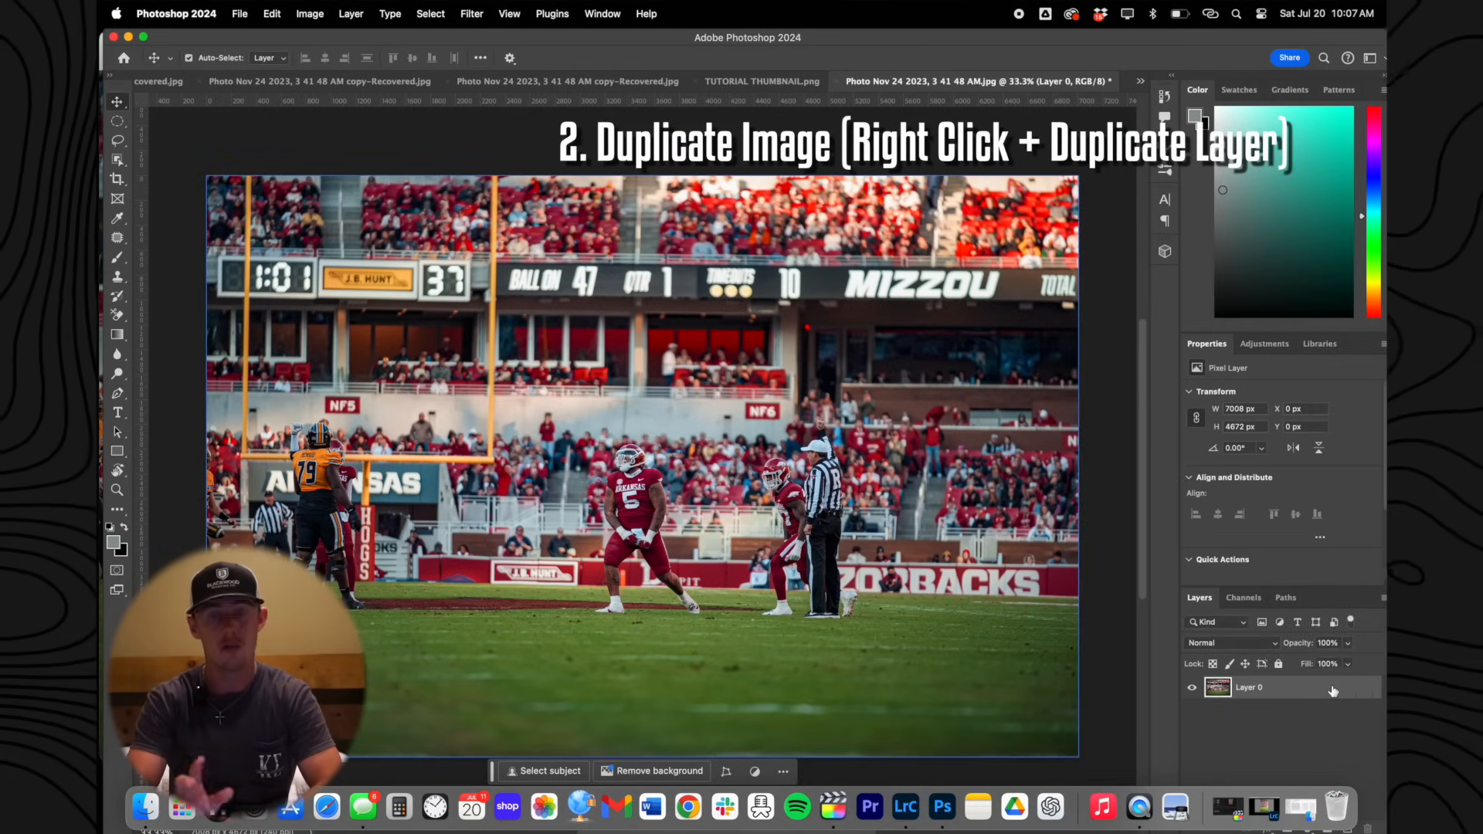
# Duplicate Layer 0 to create Layer 0 copy.
pyautogui.rightClick(1248, 687)
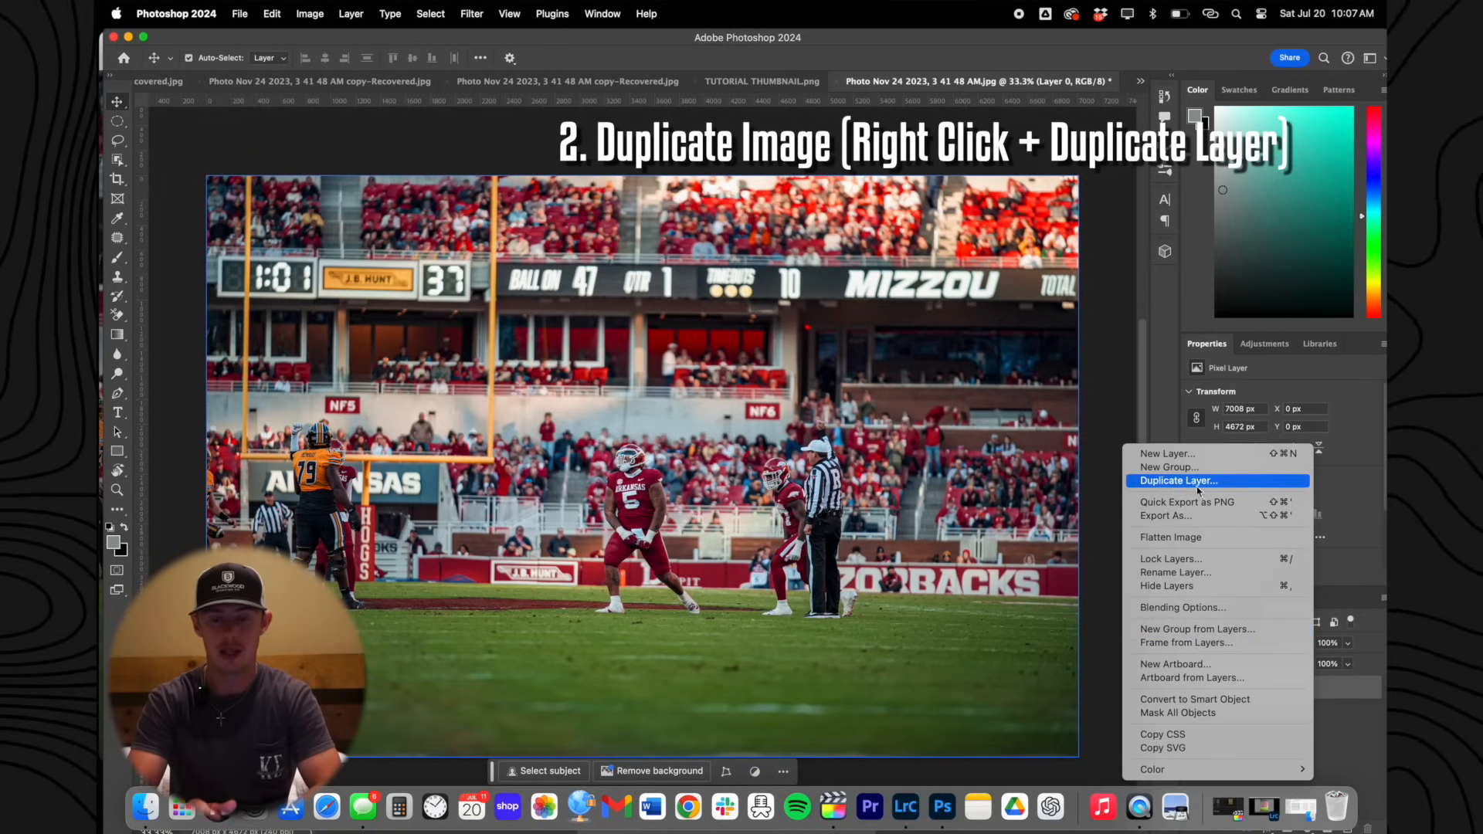
pyautogui.click(1178, 480)
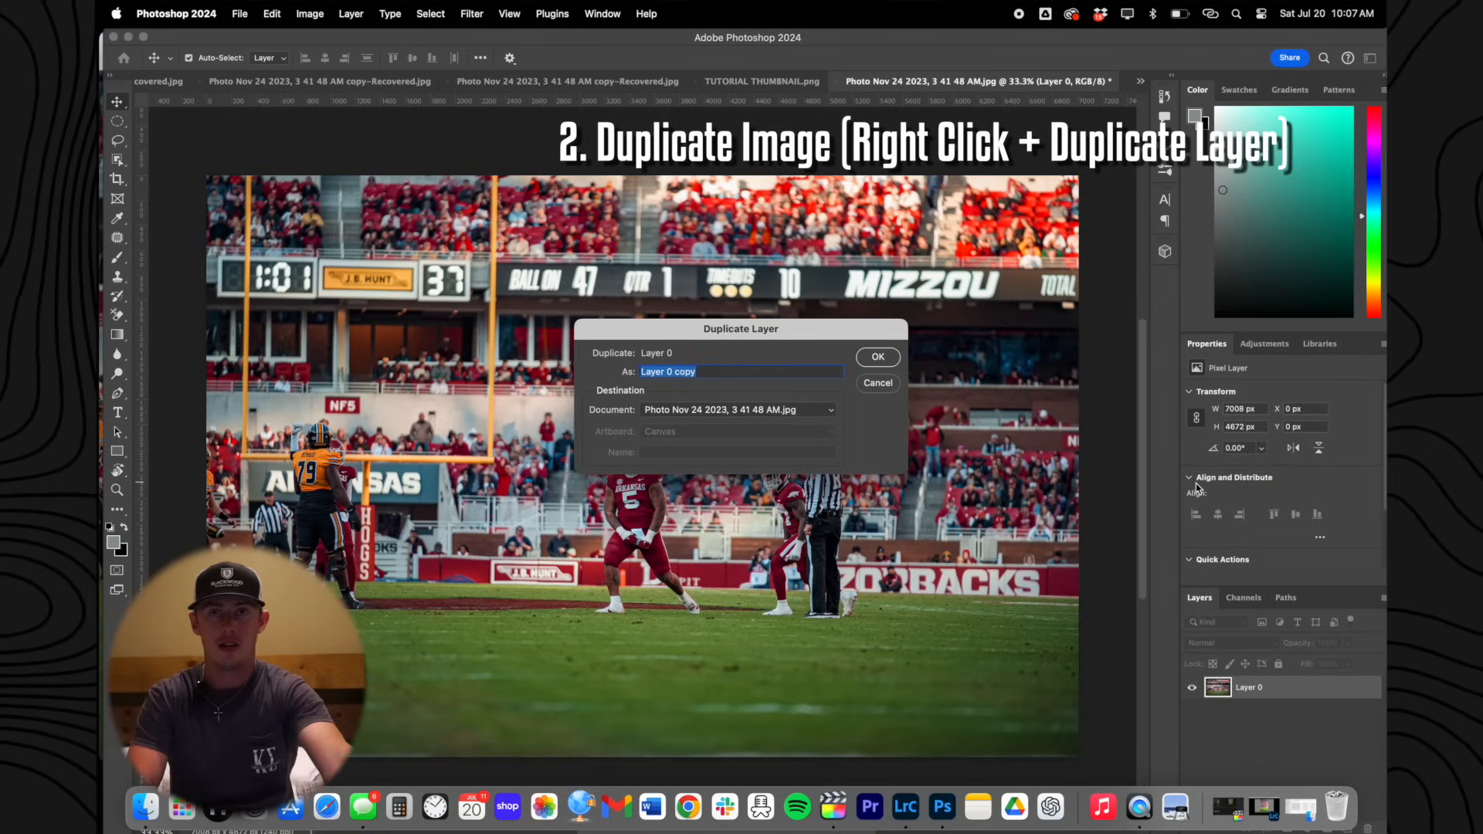
pyautogui.click(876, 357)
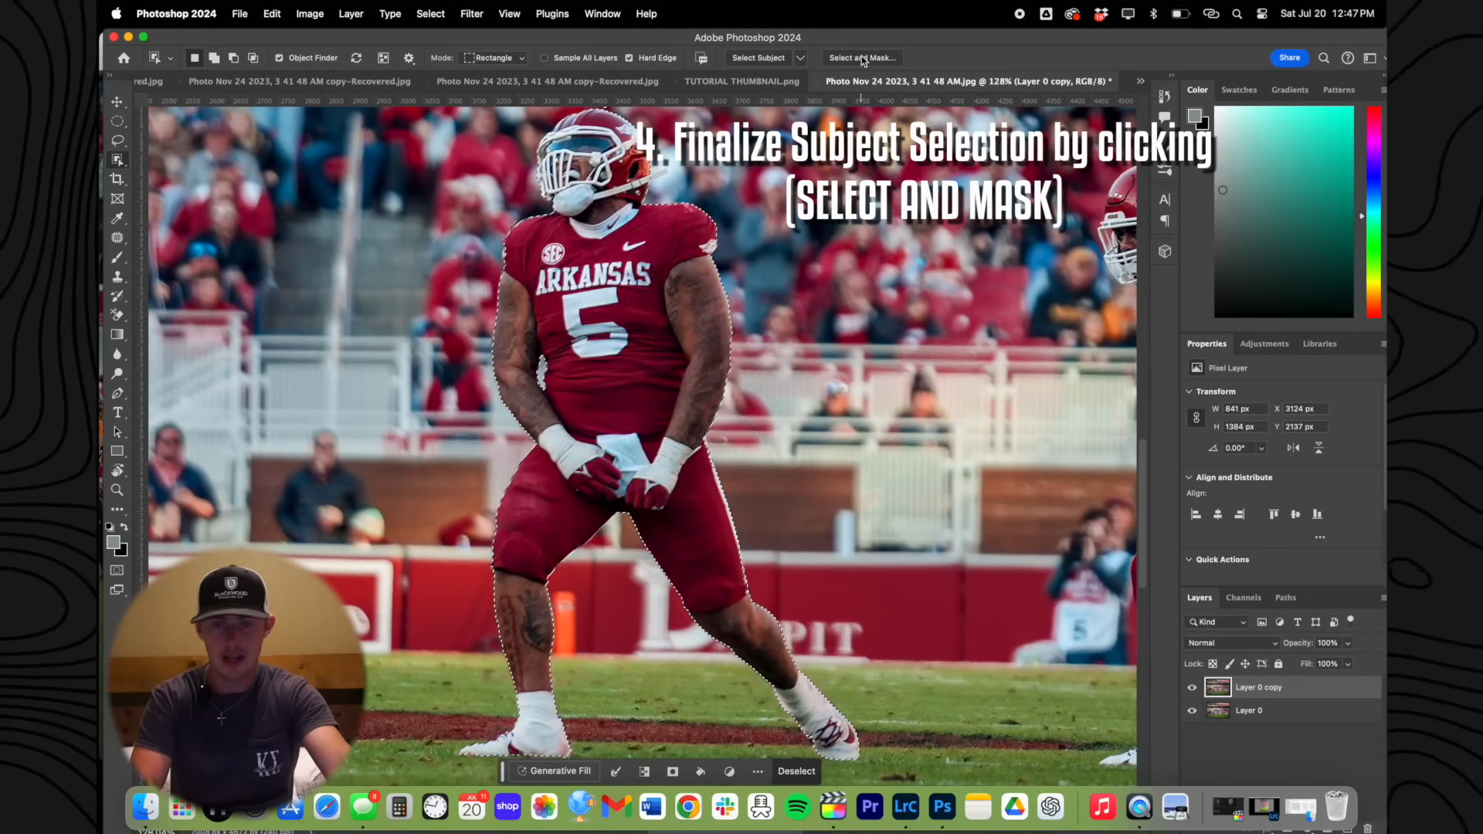
# Refine the #5 player selection in Select and Mask and output it as a mask on Layer 0 copy.
pyautogui.click(860, 58)
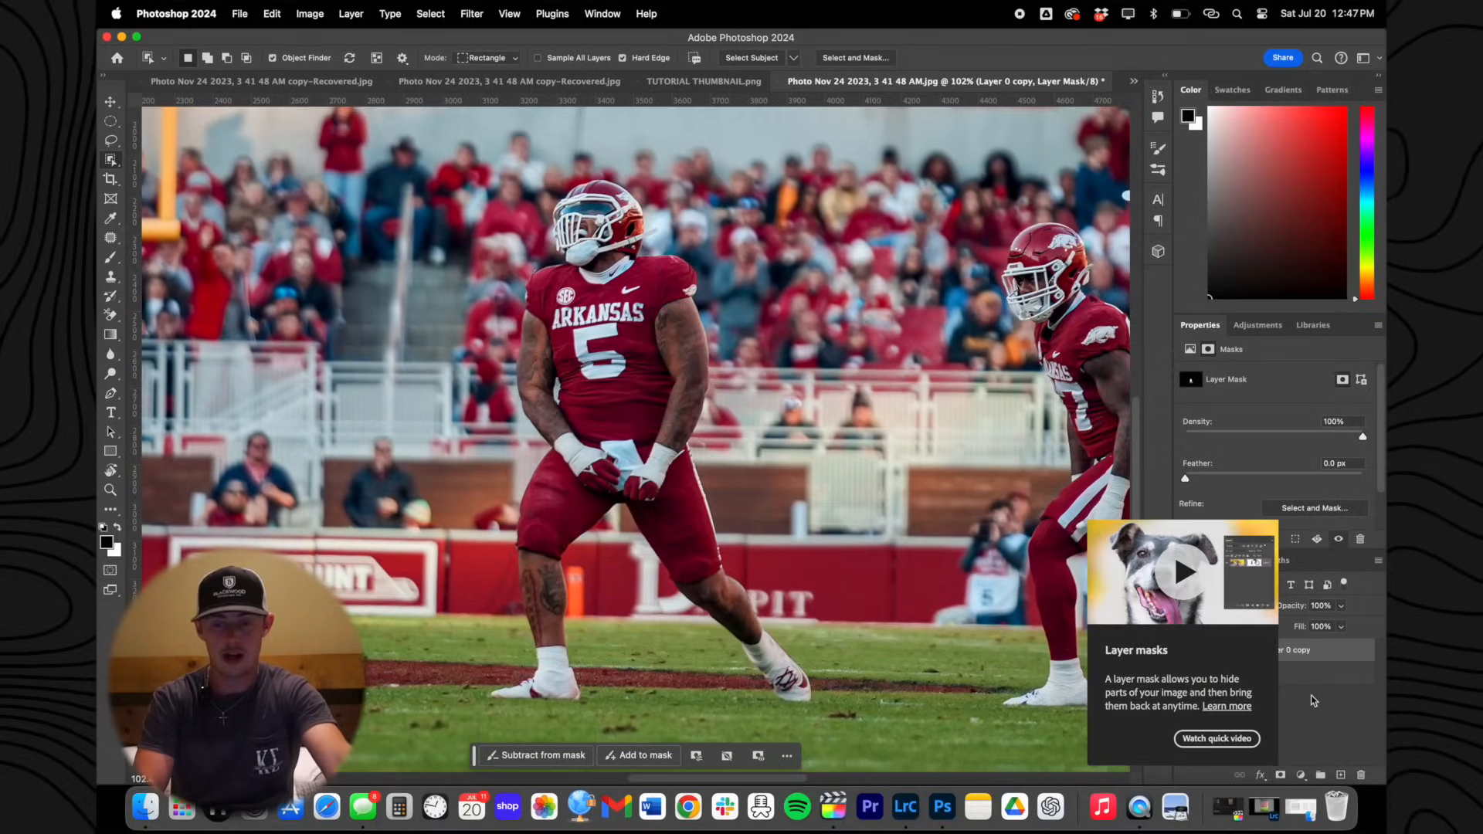
pyautogui.click(1211, 650)
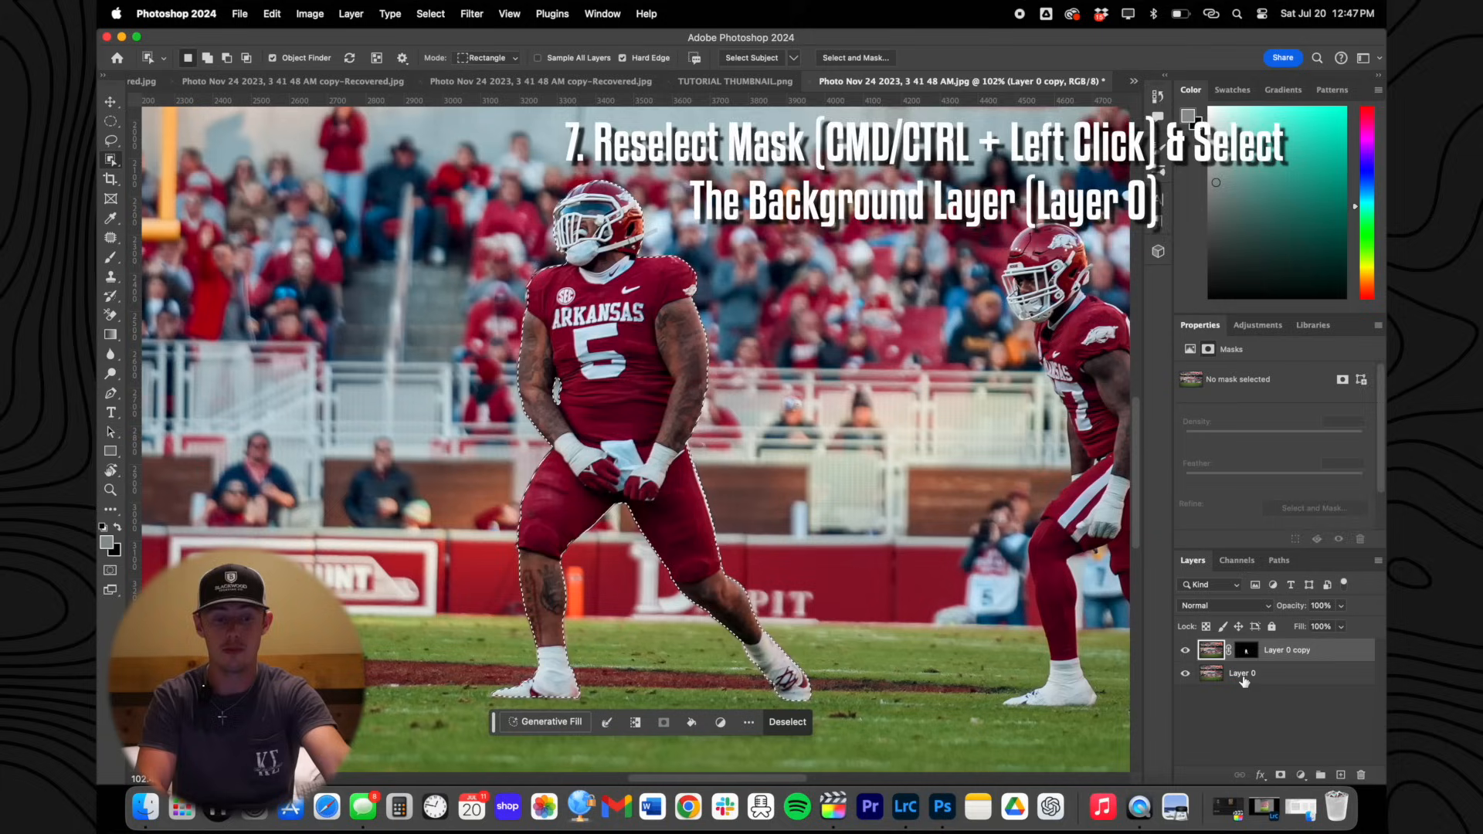
# Expand the player outline 25 px on Layer 0 and Generative Fill it with background.
pyautogui.click(1243, 673)
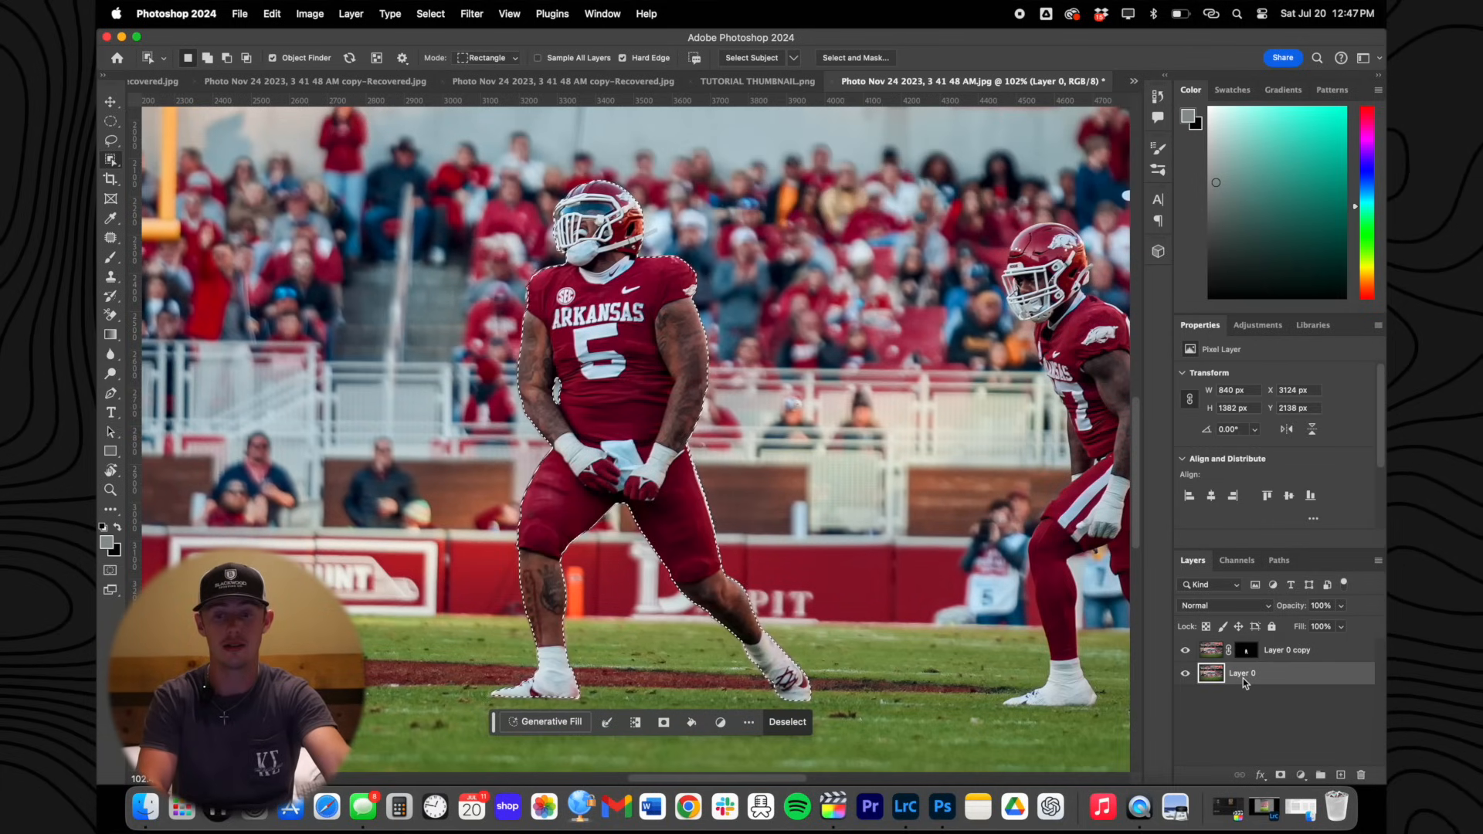
pyautogui.click(430, 14)
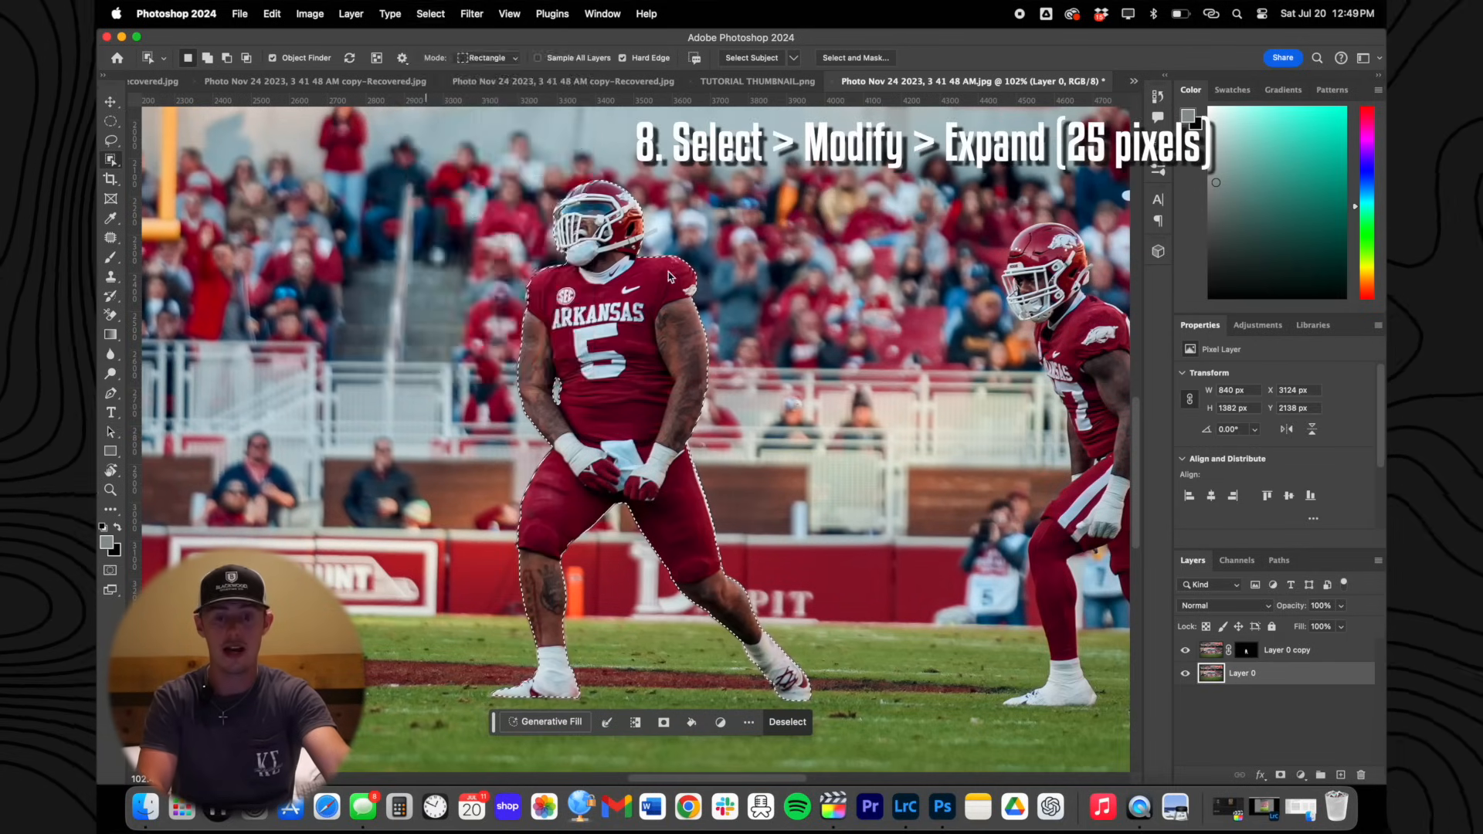
pyautogui.click(430, 13)
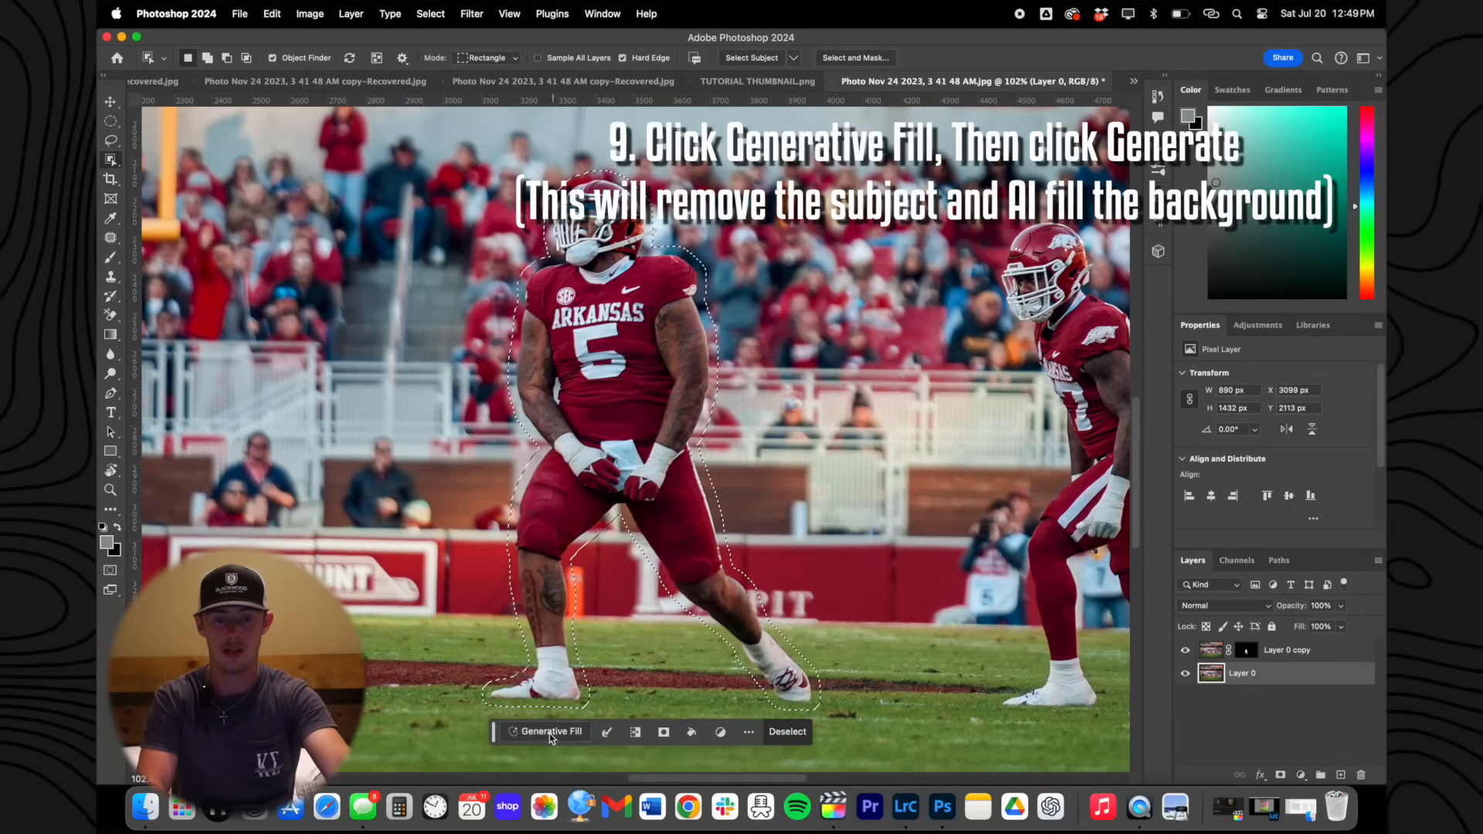
pyautogui.click(551, 731)
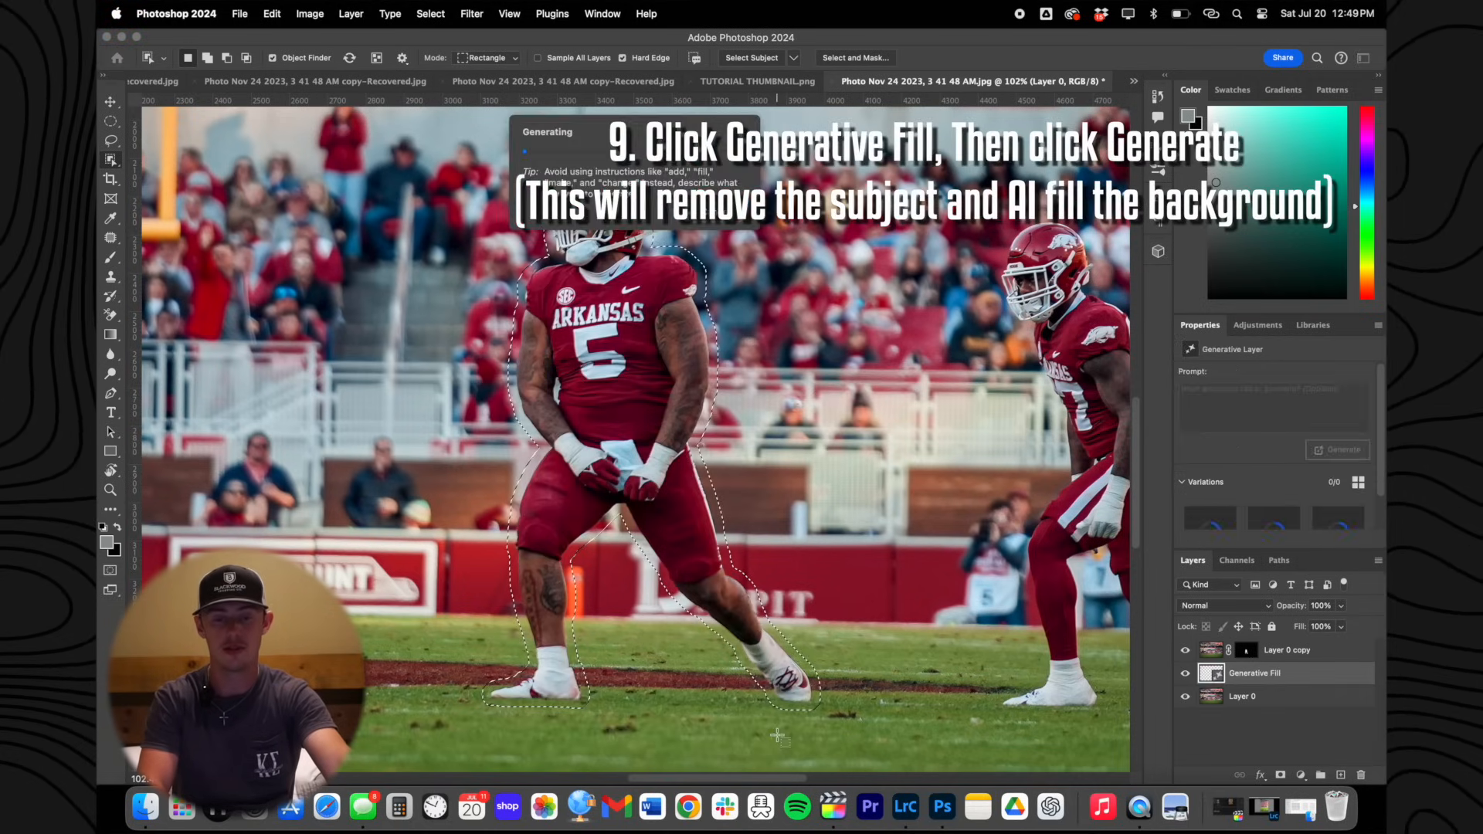
pyautogui.click(1337, 450)
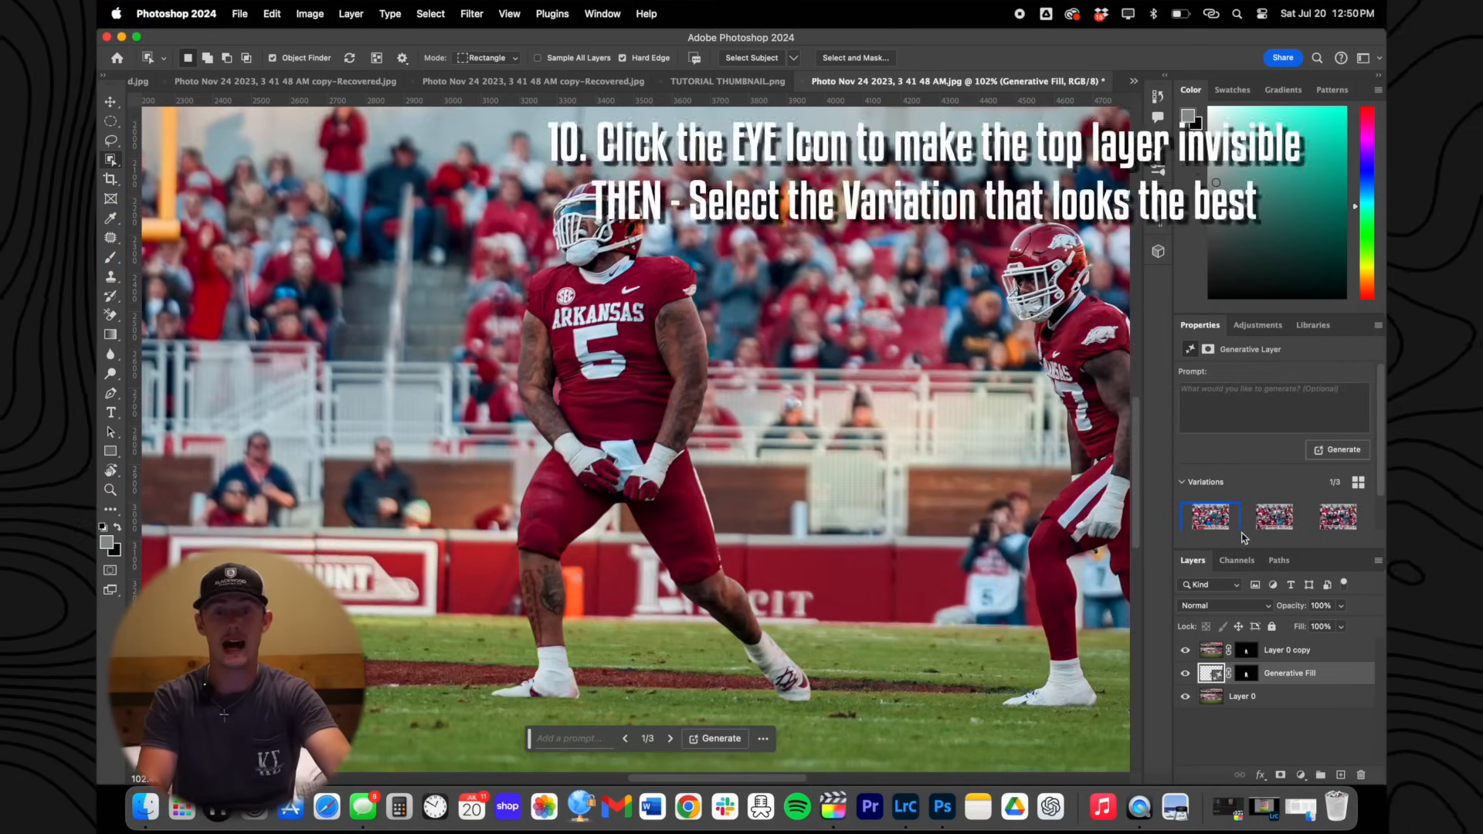
# Hide the cutout layer, compare the fill variations, and keep the first one.
pyautogui.click(1274, 516)
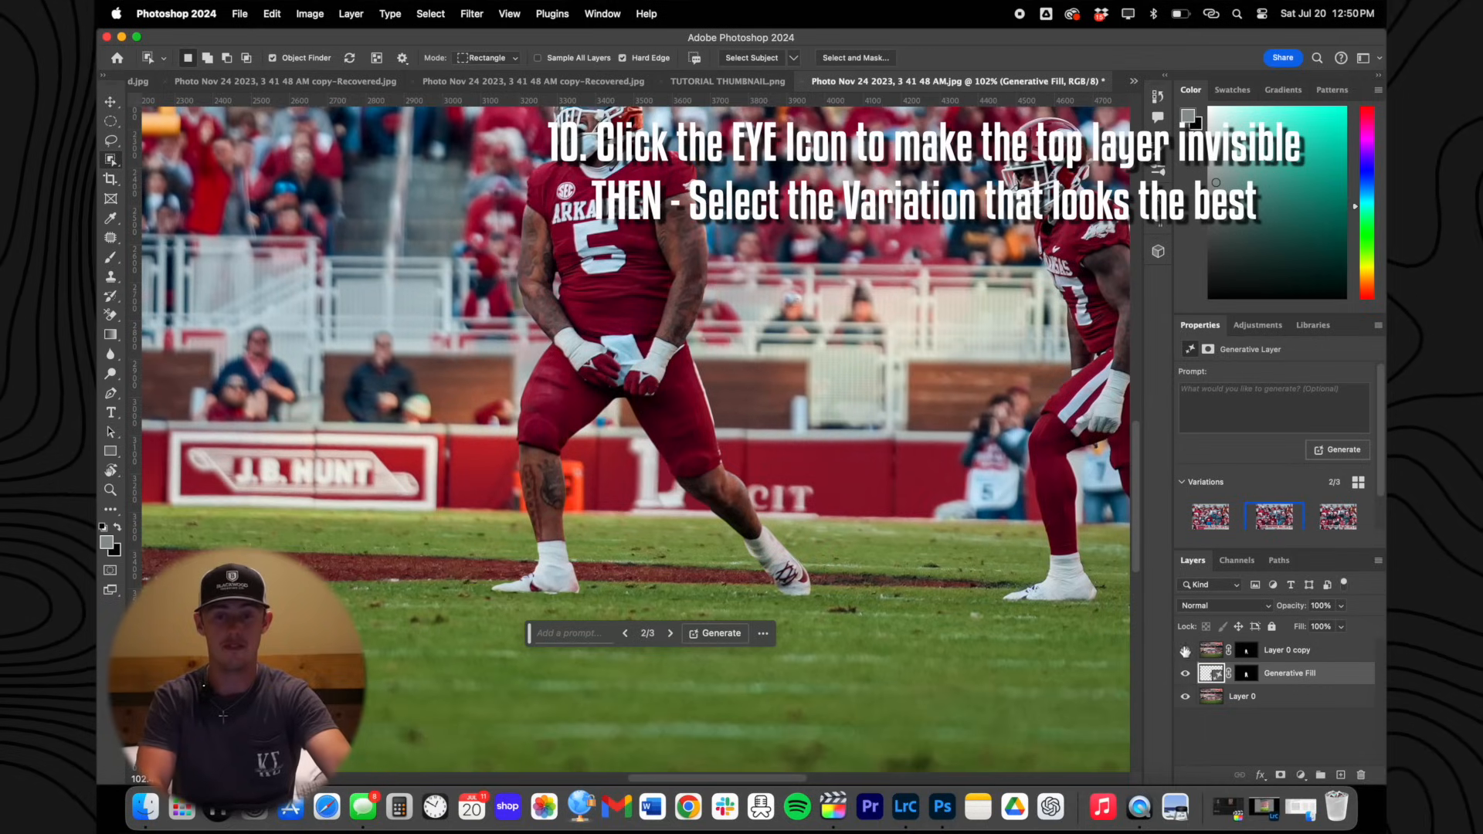
pyautogui.click(1338, 517)
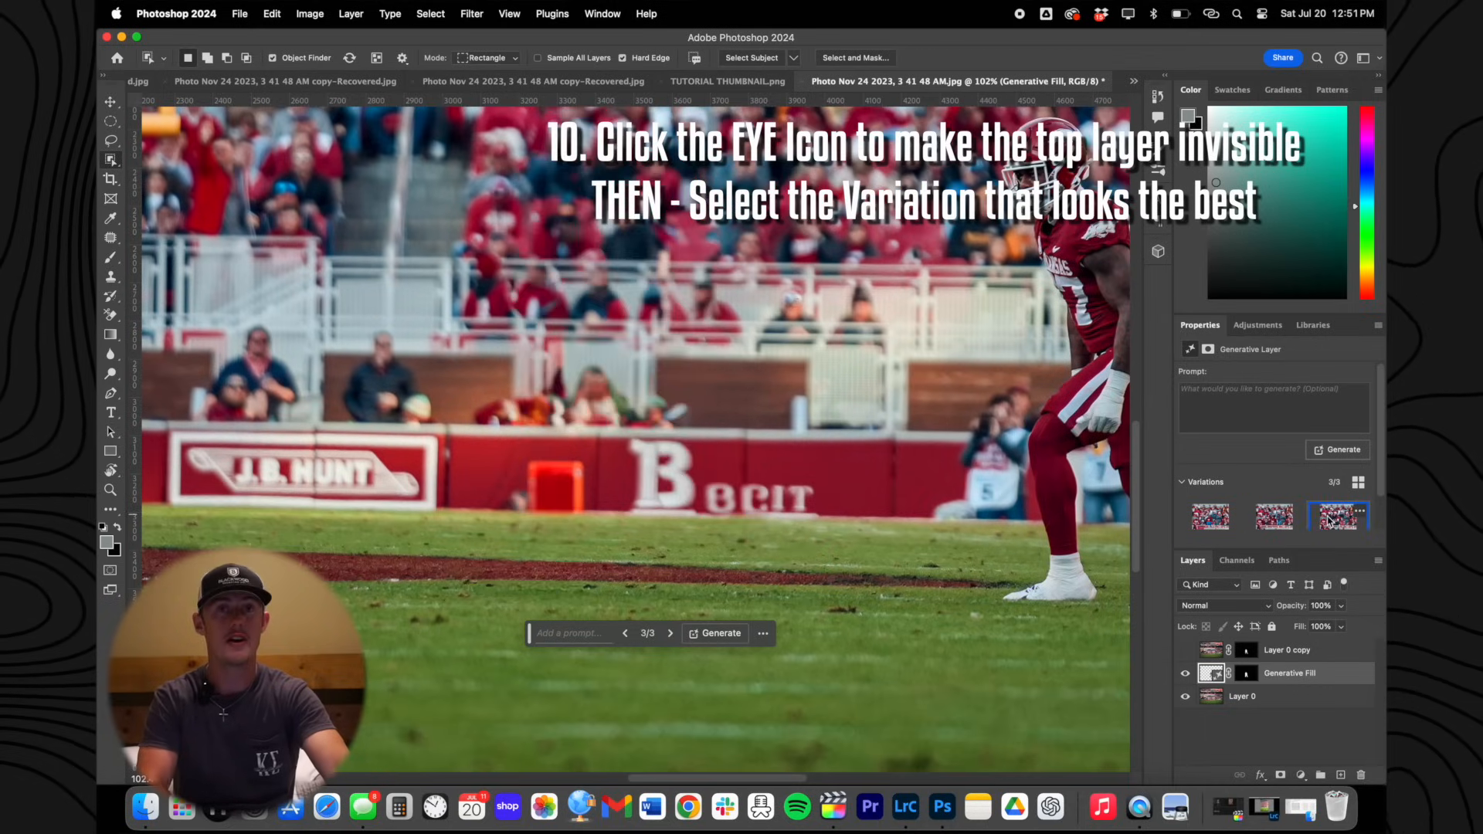
pyautogui.click(1209, 518)
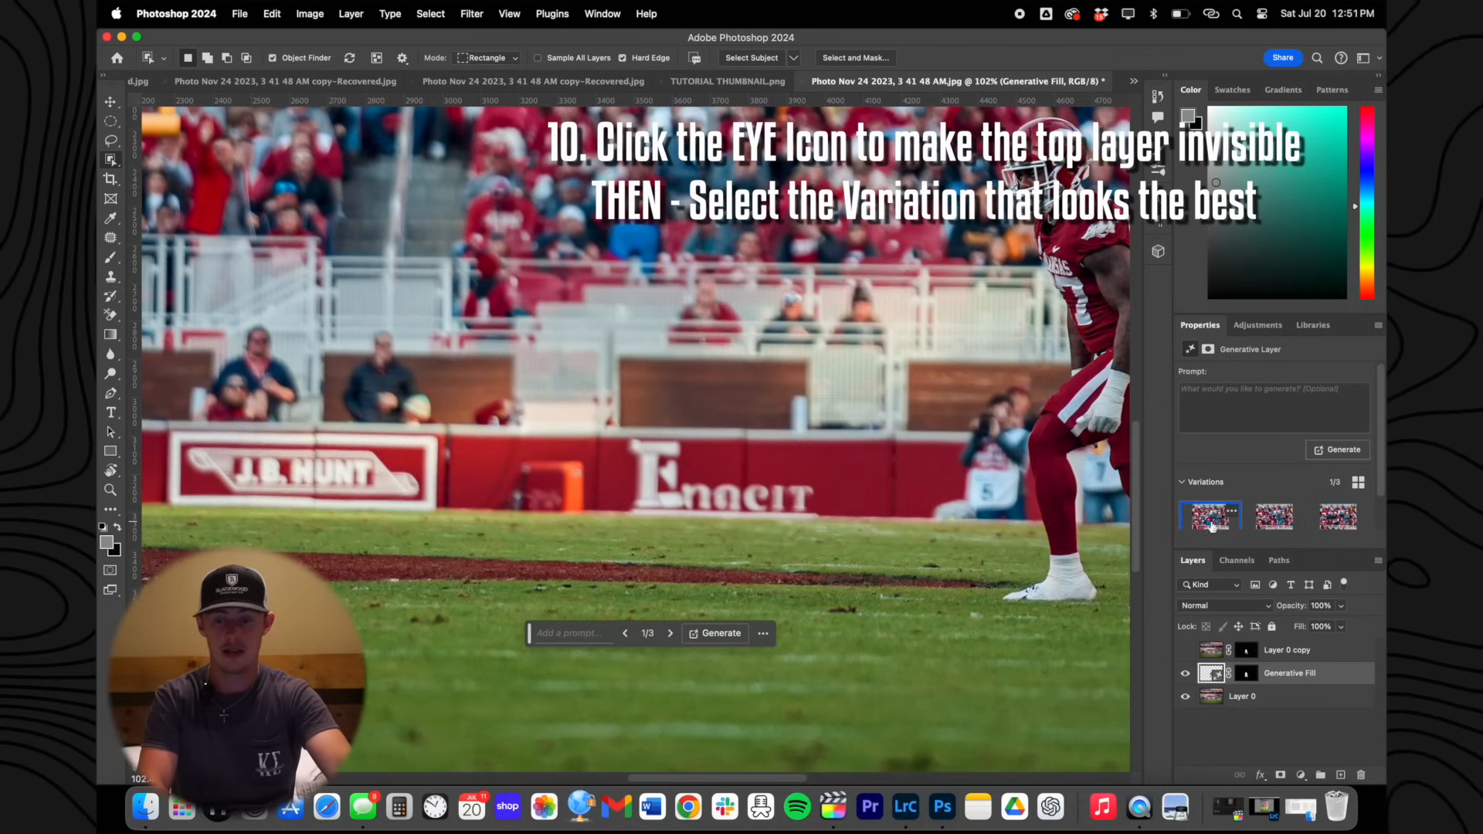
pyautogui.click(1337, 517)
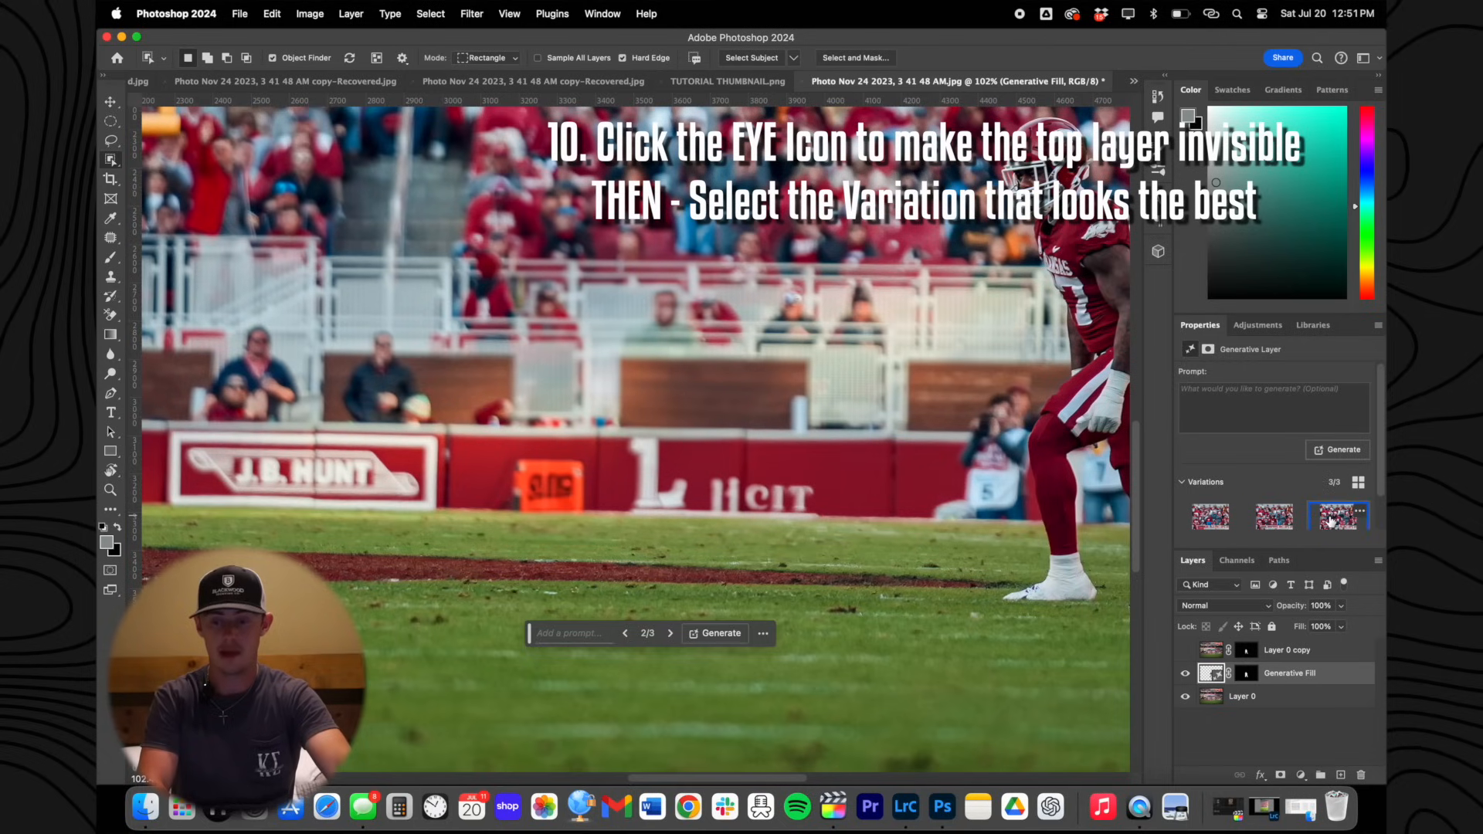
pyautogui.click(1210, 517)
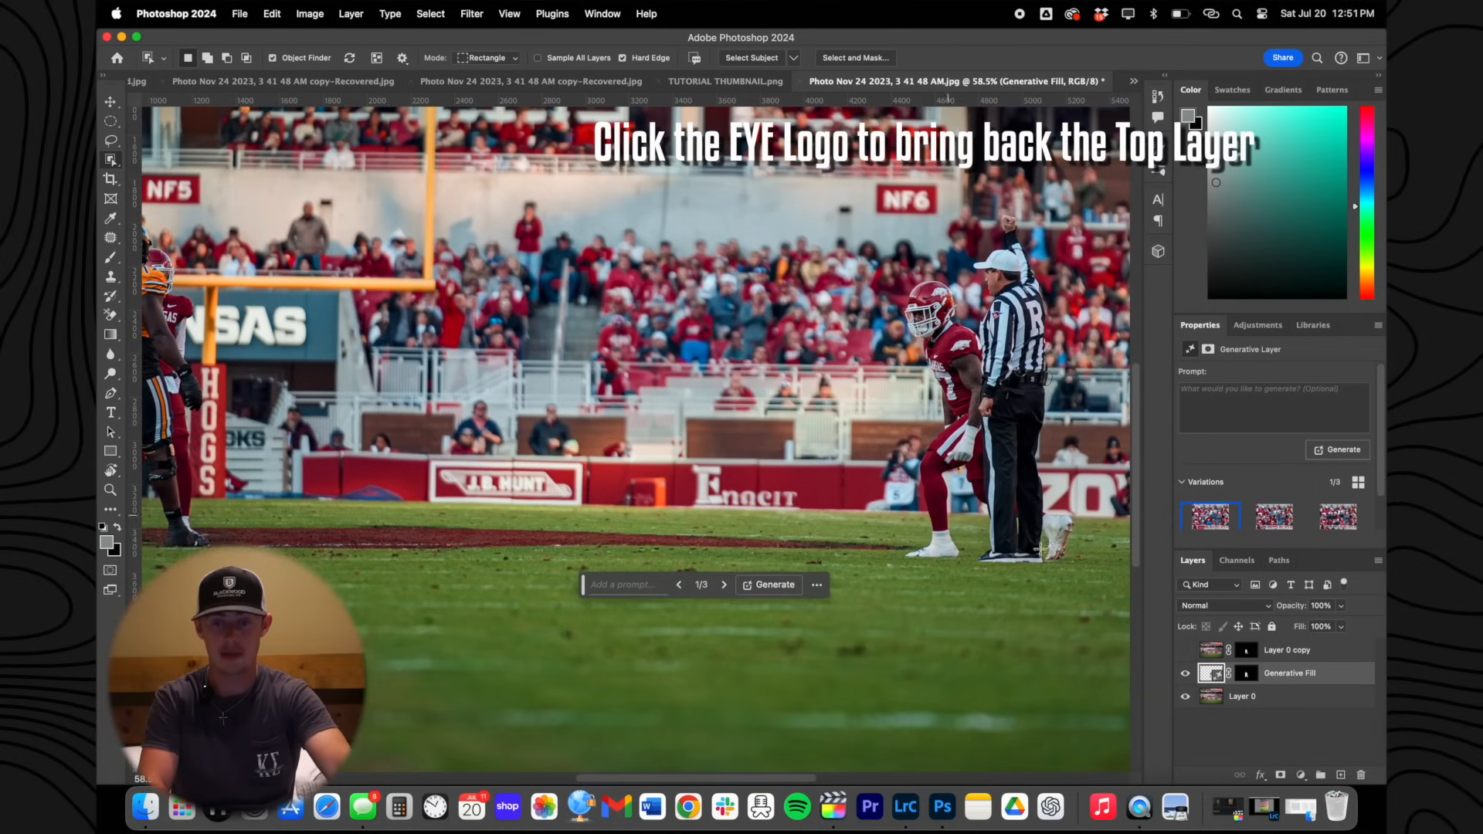
# Show Layer 0 copy again and scale the #5 cutout down to about 59%.
pyautogui.click(1185, 650)
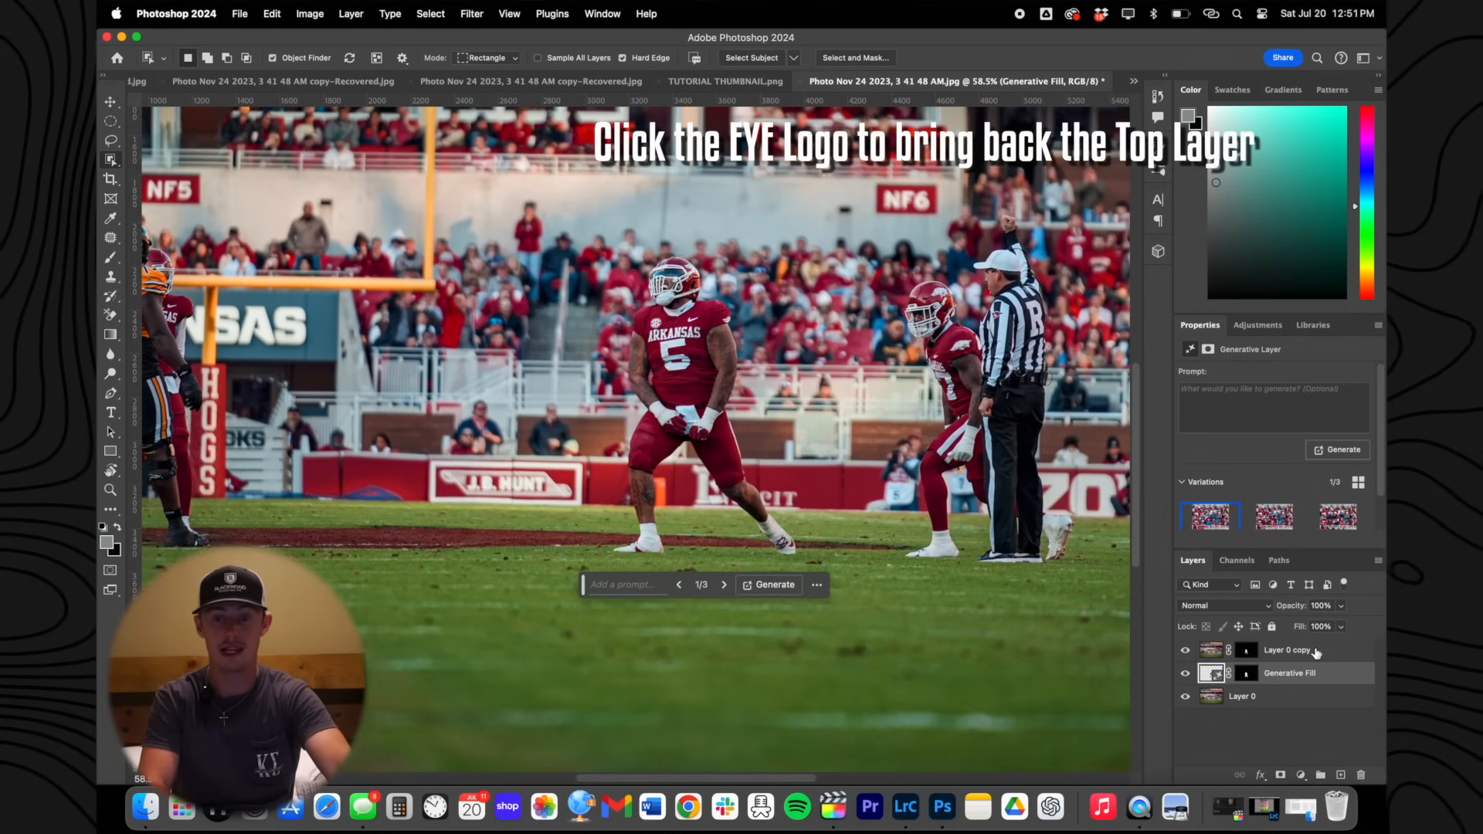
pyautogui.click(1287, 649)
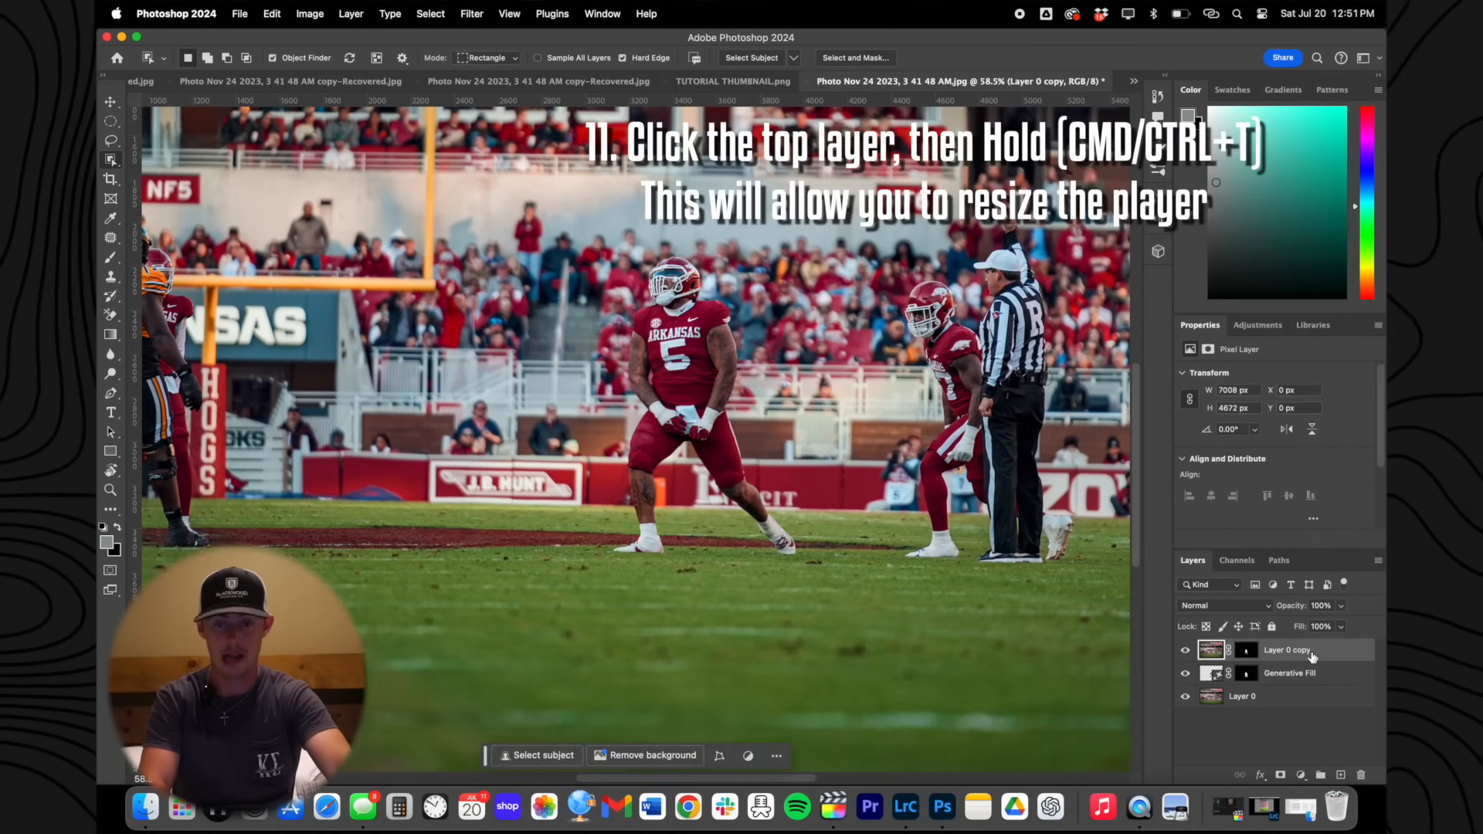
pyautogui.press('cmd+t')
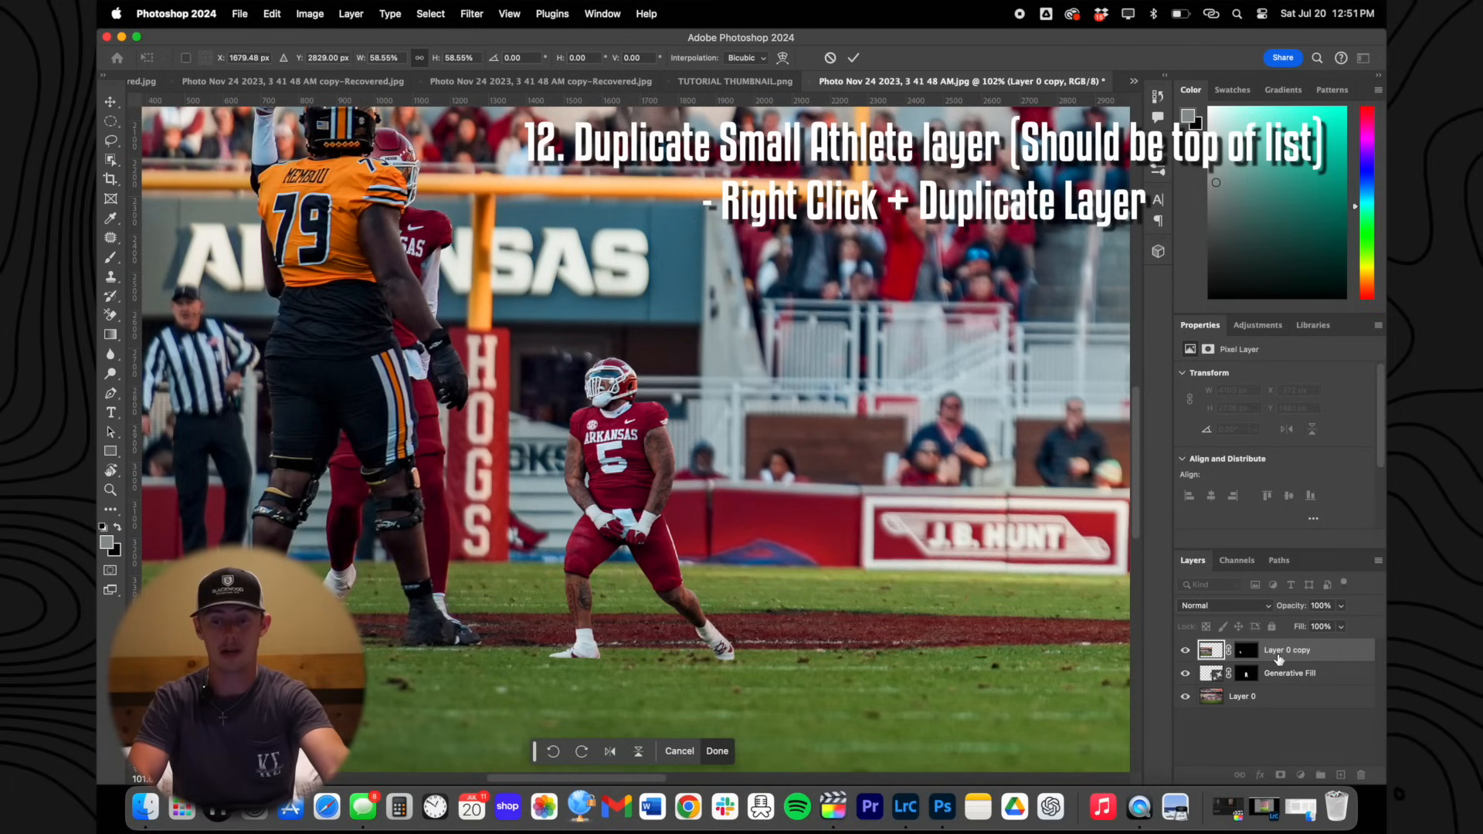
# Duplicate the small player layer, hide the original copy, and paint the helmet into a black mask.
pyautogui.rightClick(1286, 650)
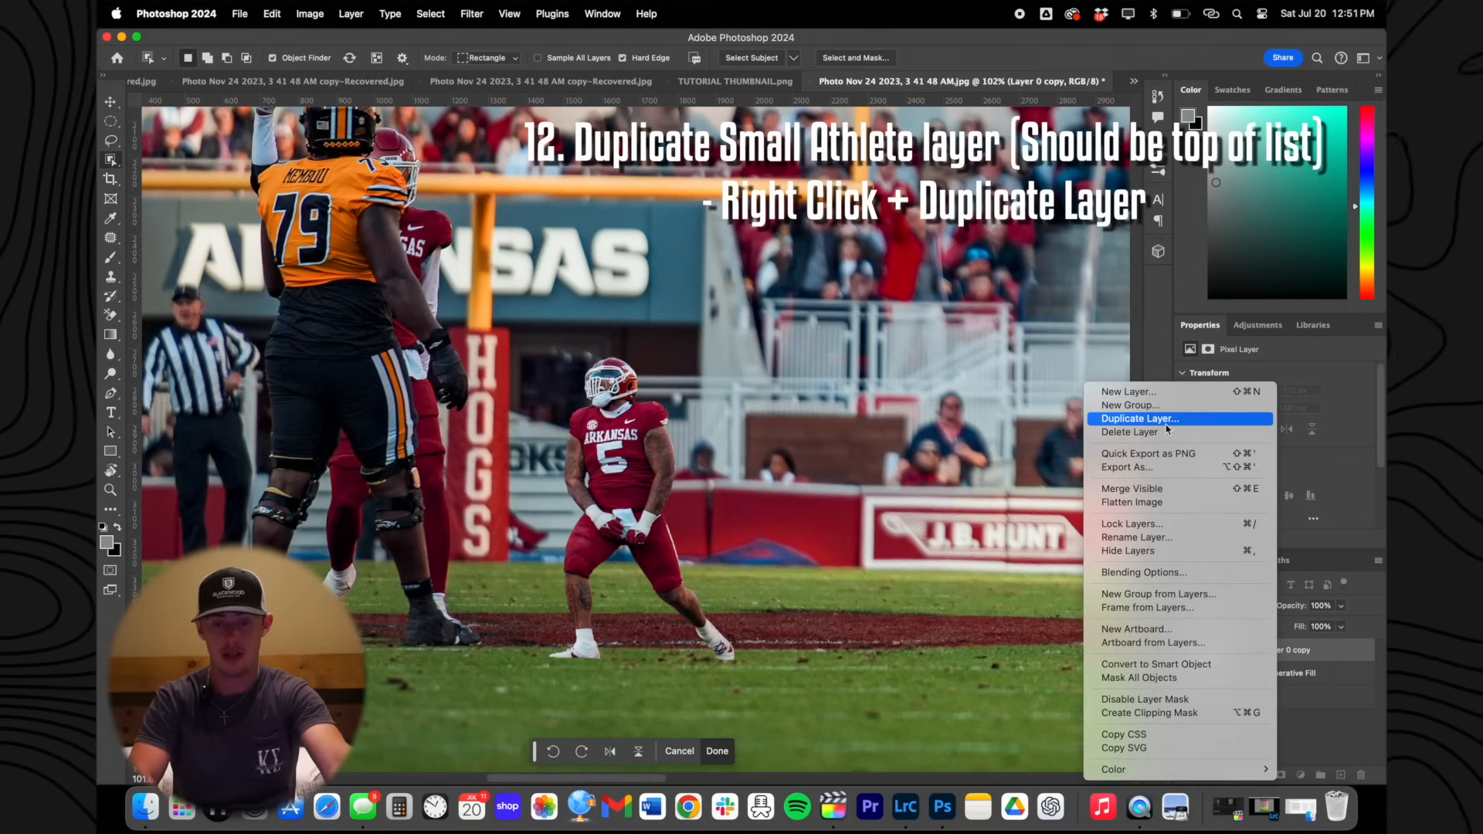
pyautogui.click(1139, 418)
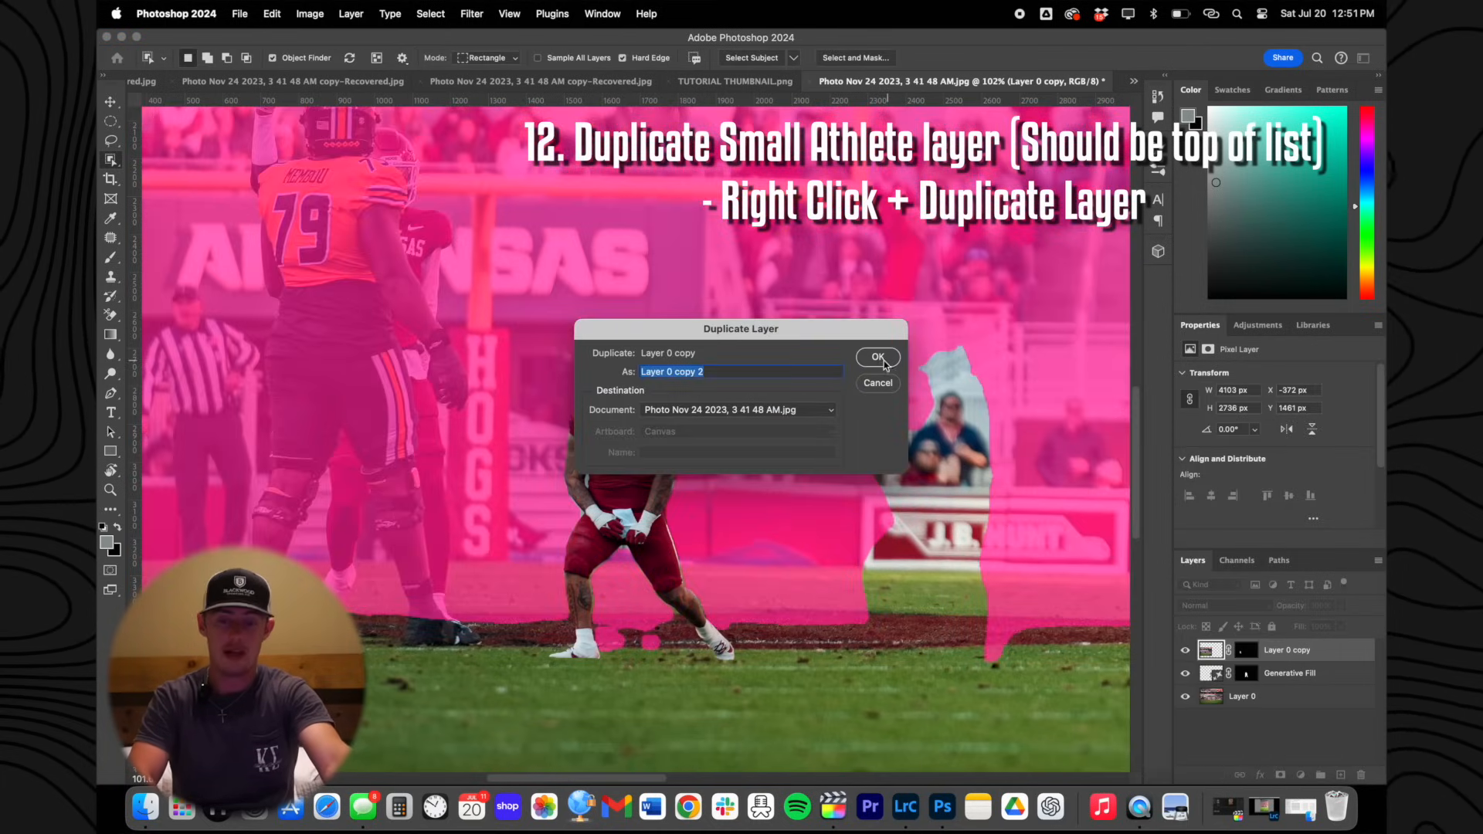
pyautogui.click(878, 358)
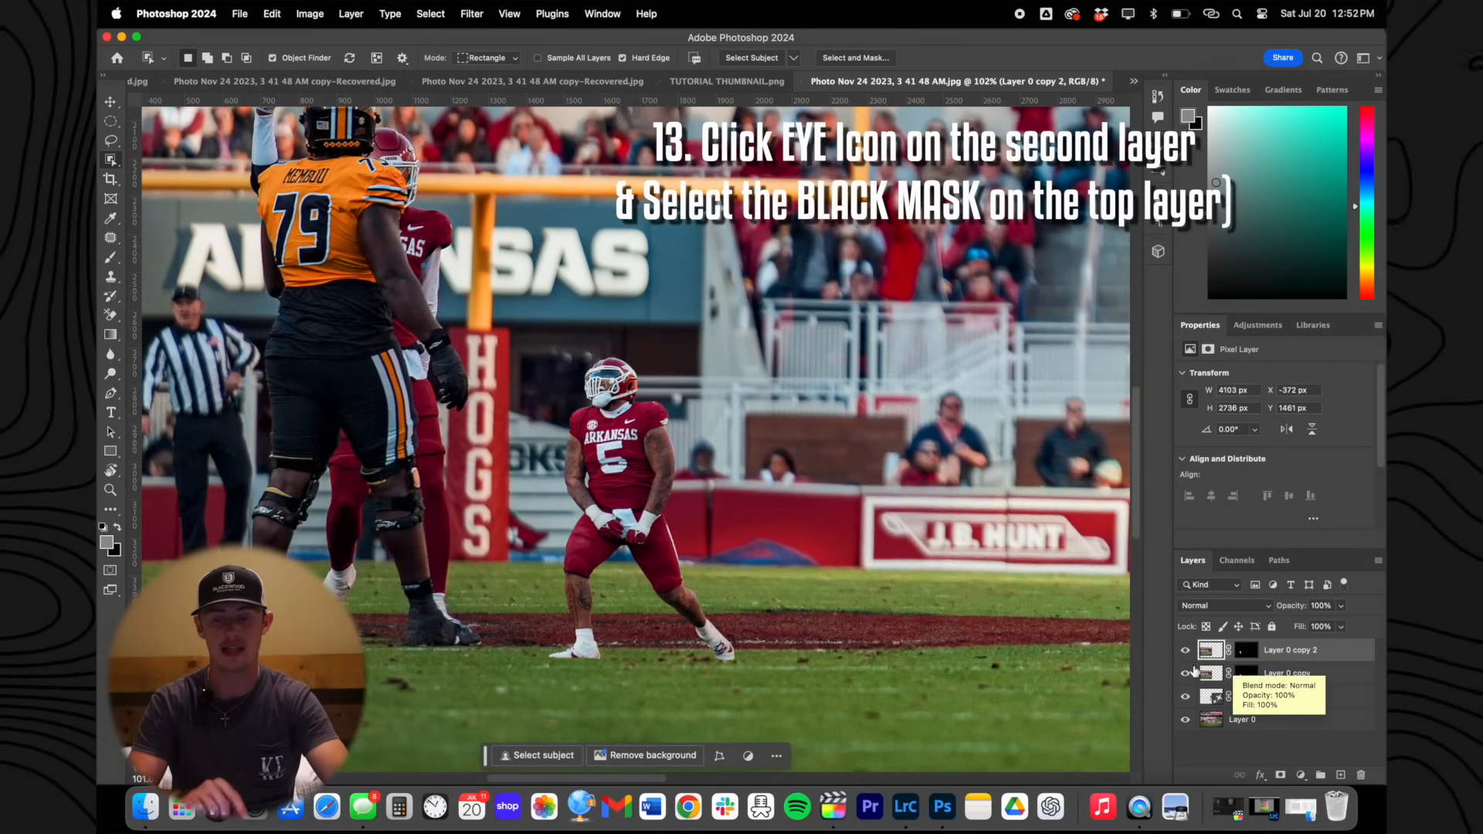
pyautogui.click(1247, 650)
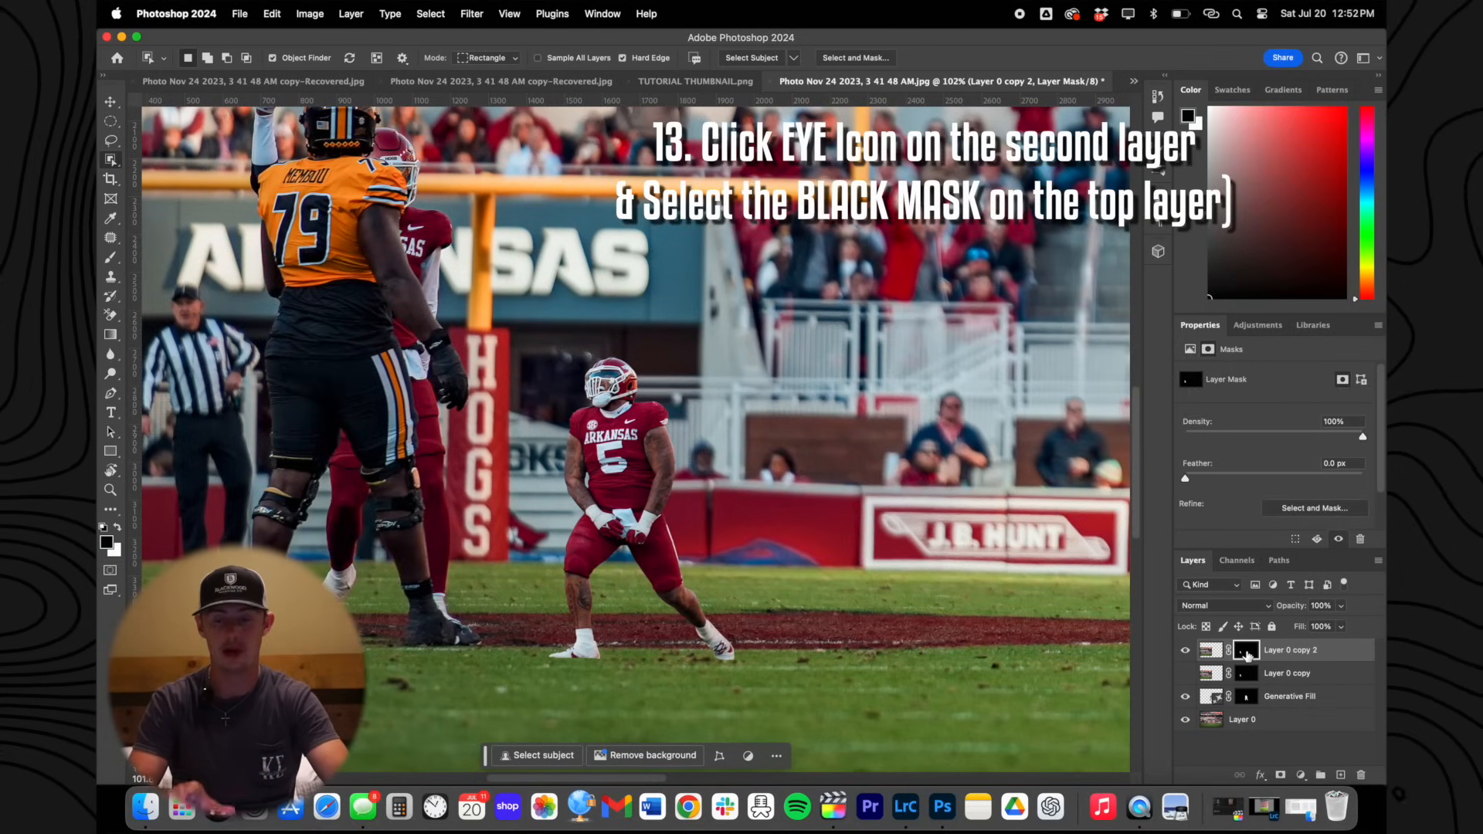
pyautogui.click(1248, 650)
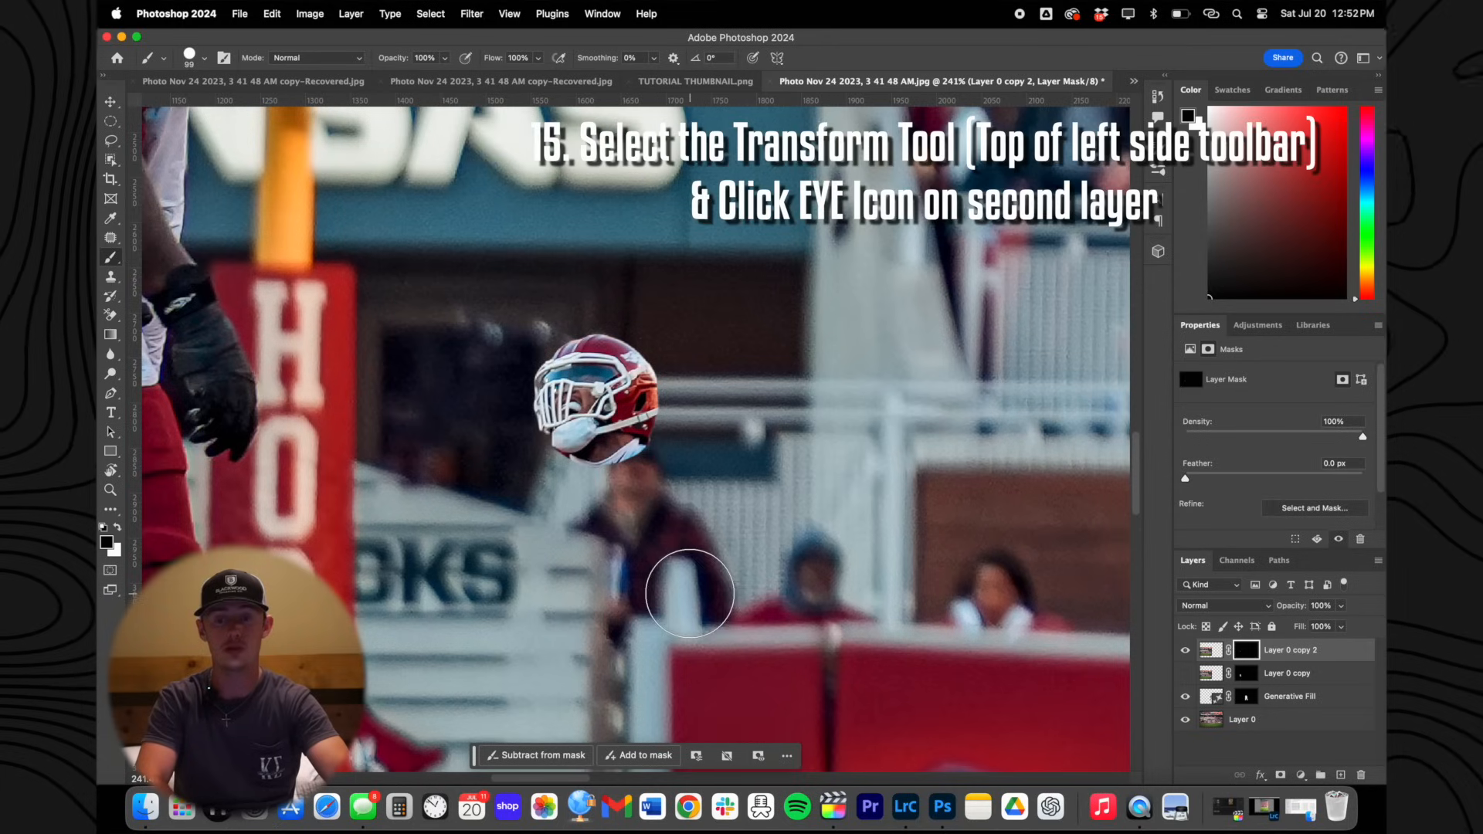
# With the Move tool, show Layer 0 copy and scale up the head on Layer 0 copy 2.
pyautogui.click(110, 102)
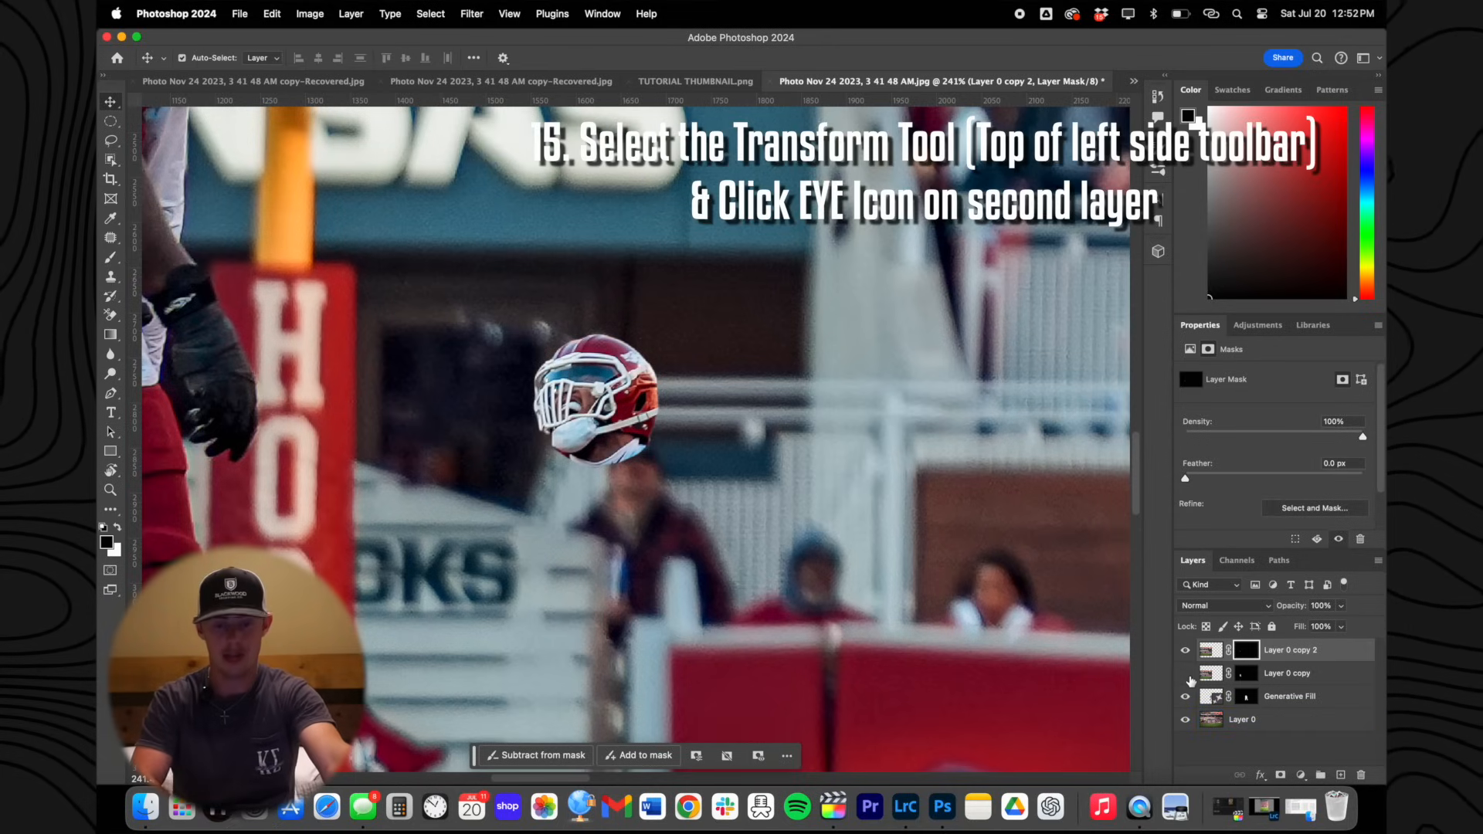
pyautogui.click(1185, 673)
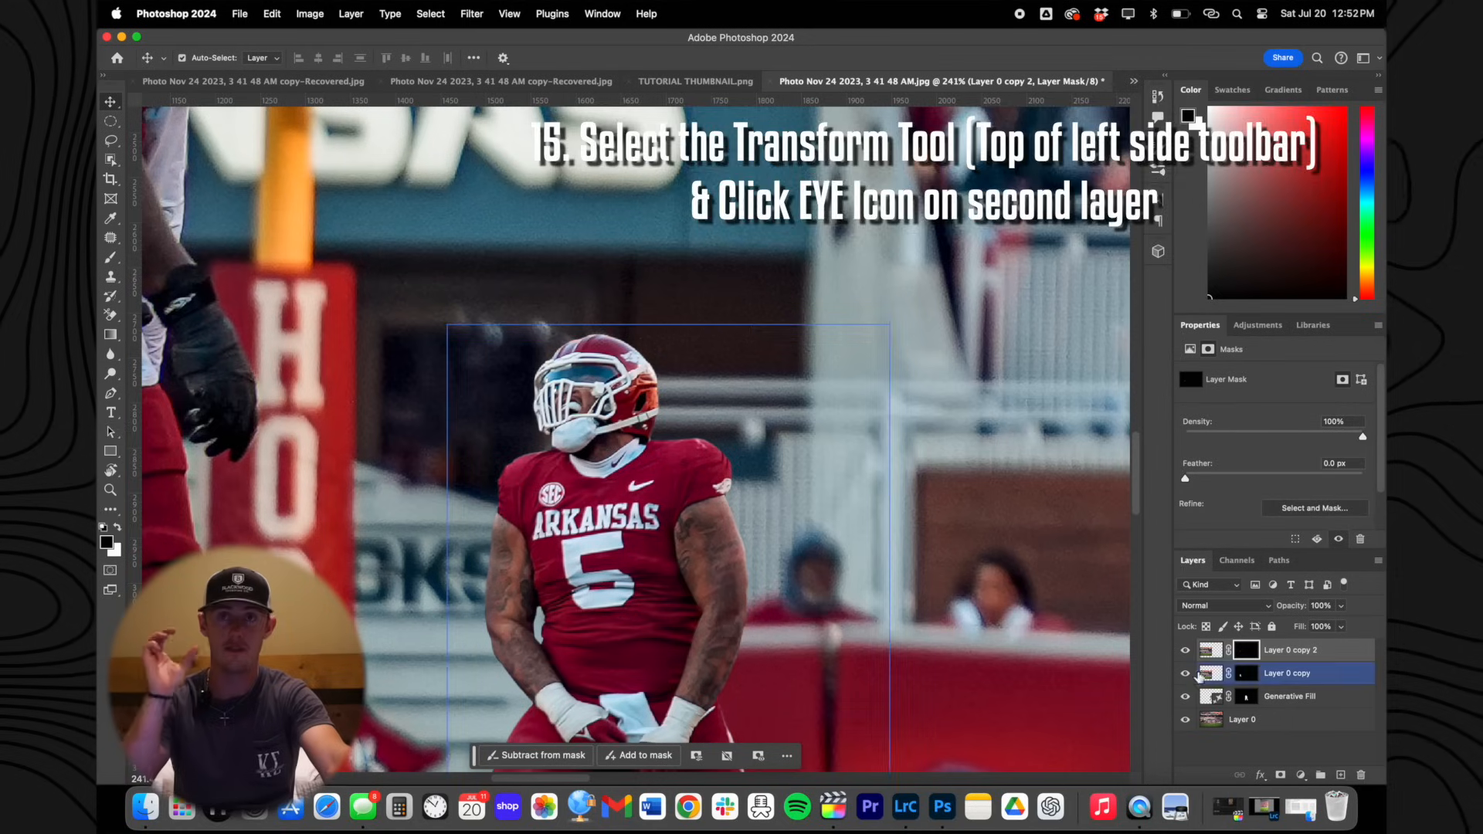
pyautogui.click(1289, 650)
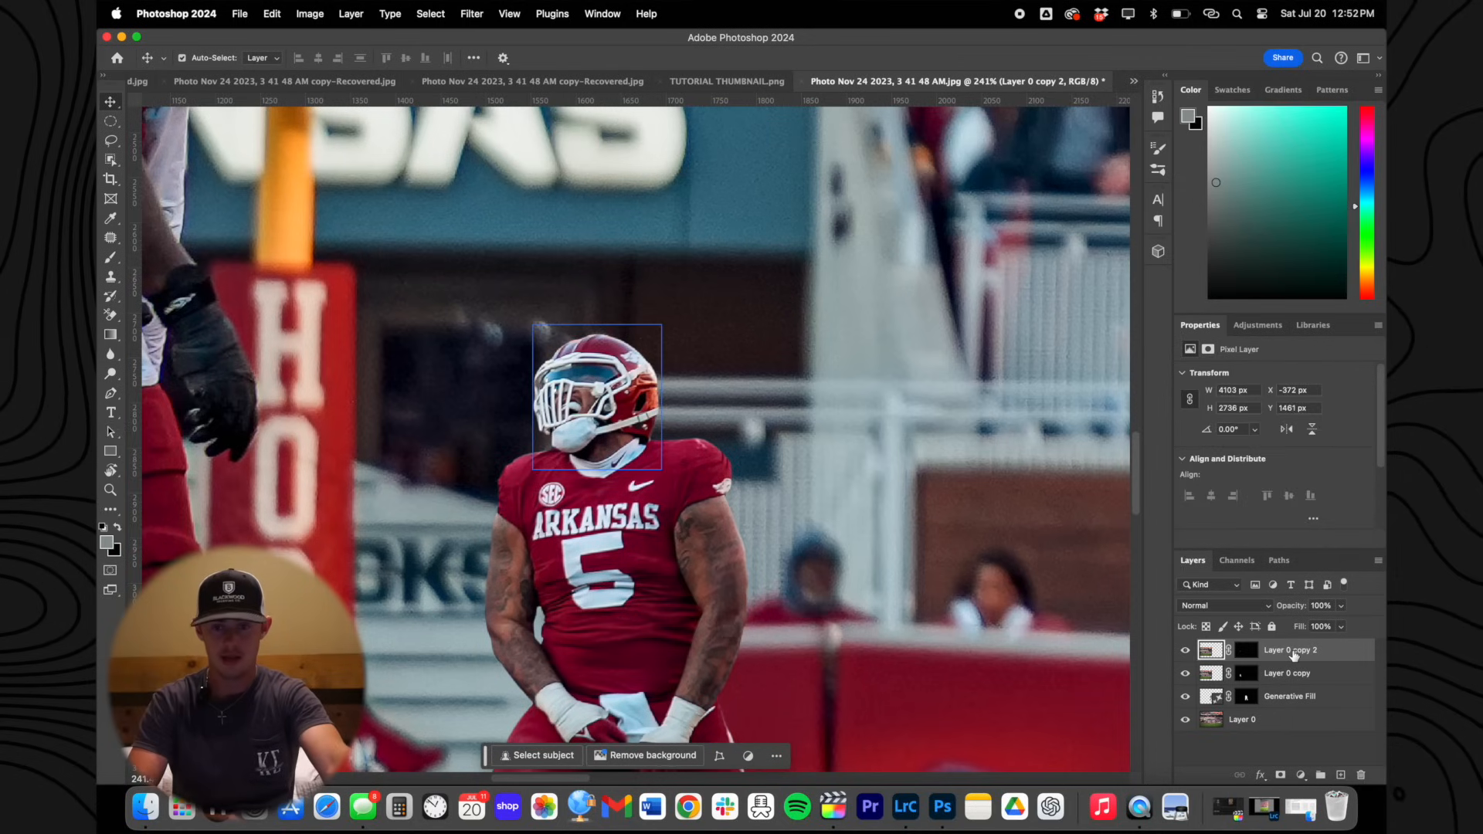
pyautogui.press('cmd+t')
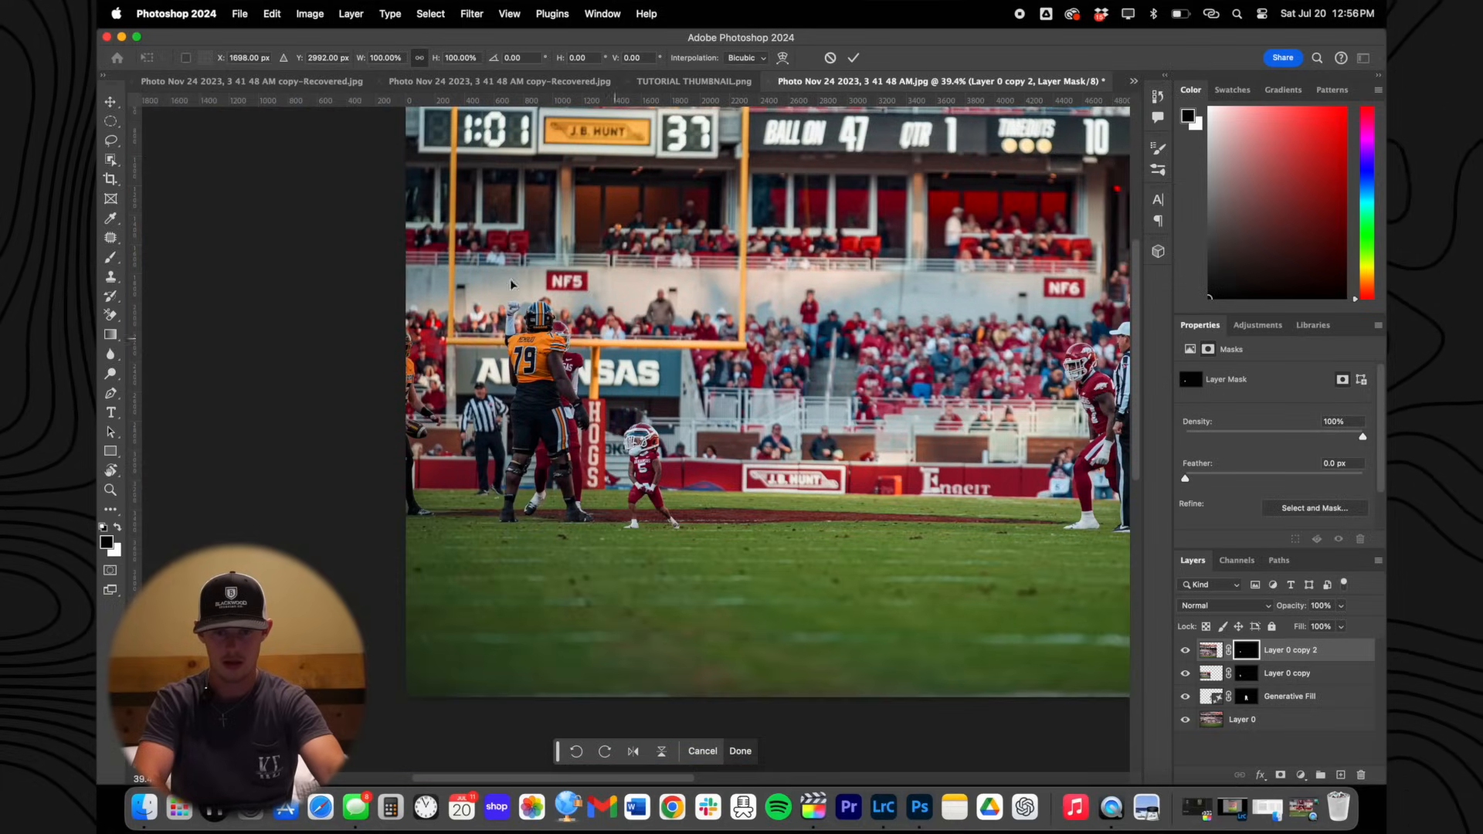
# Commit the enlarged head transform and select Layer 0 for final touch-ups.
pyautogui.click(741, 750)
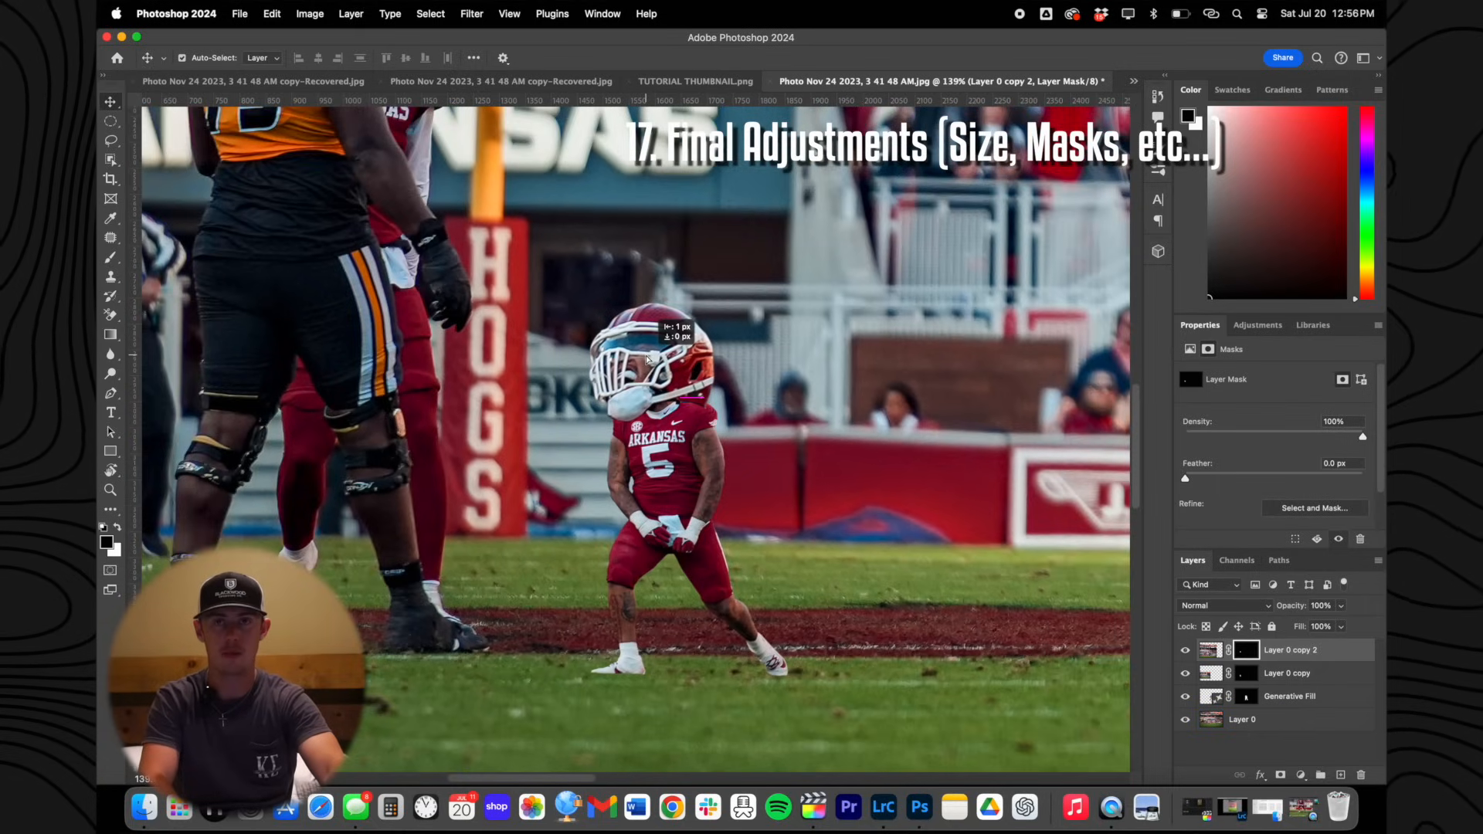
pyautogui.click(1242, 719)
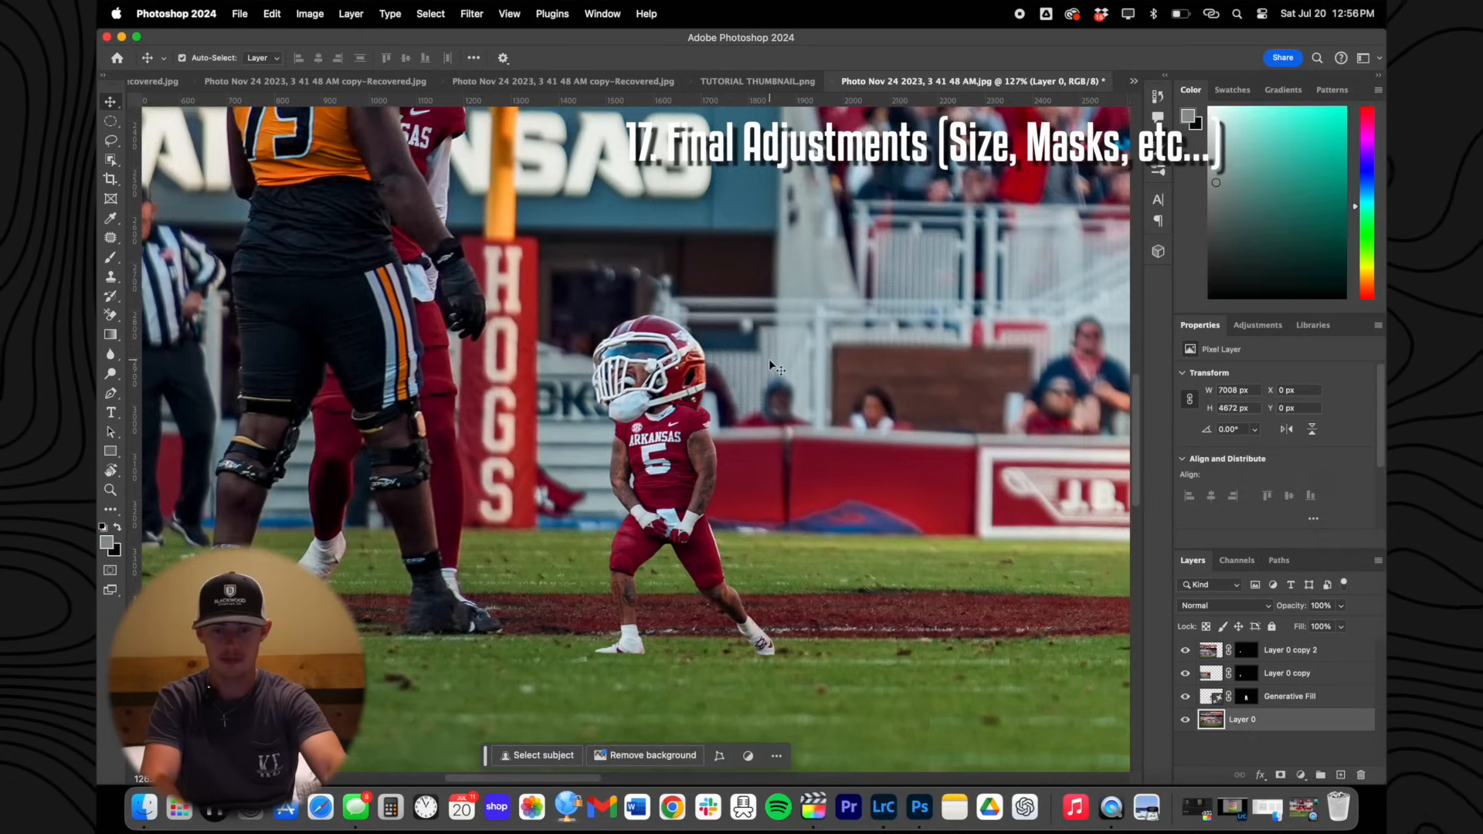